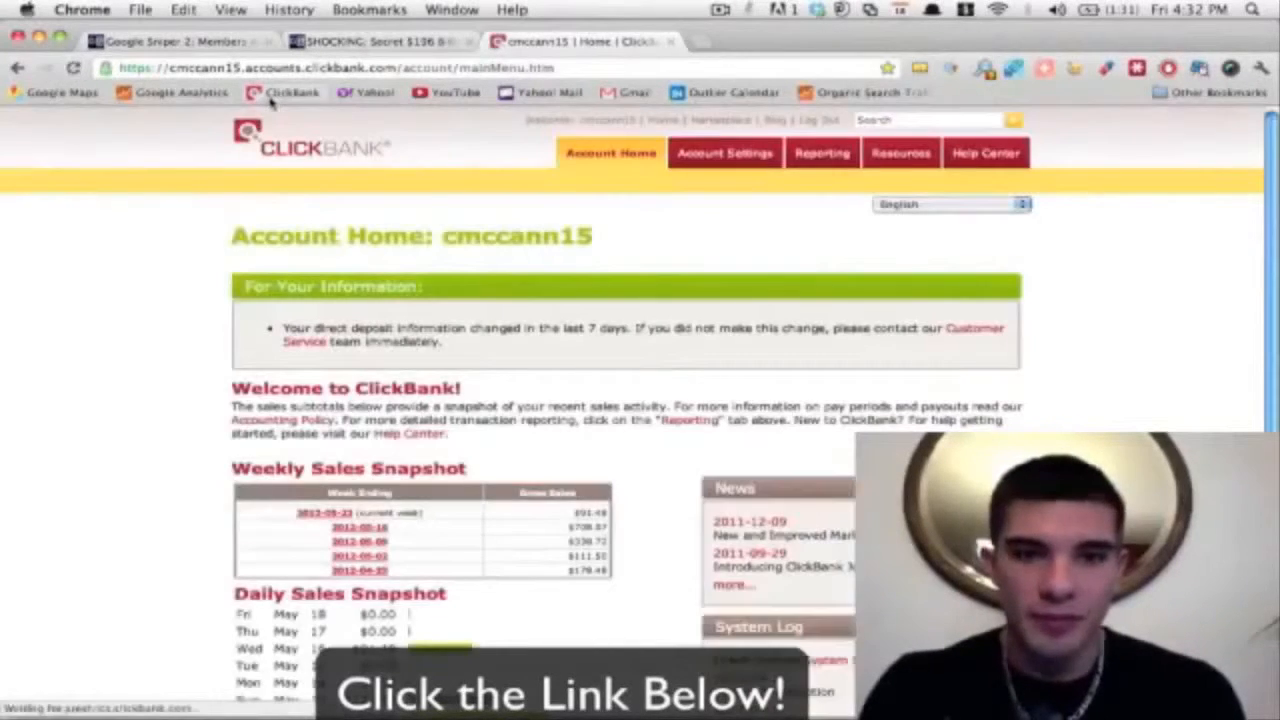
# Step: Scroll the Google Sniper 2.0 sales page past its GAME OVER earnings screenshot and video
pyautogui.scroll(-3)
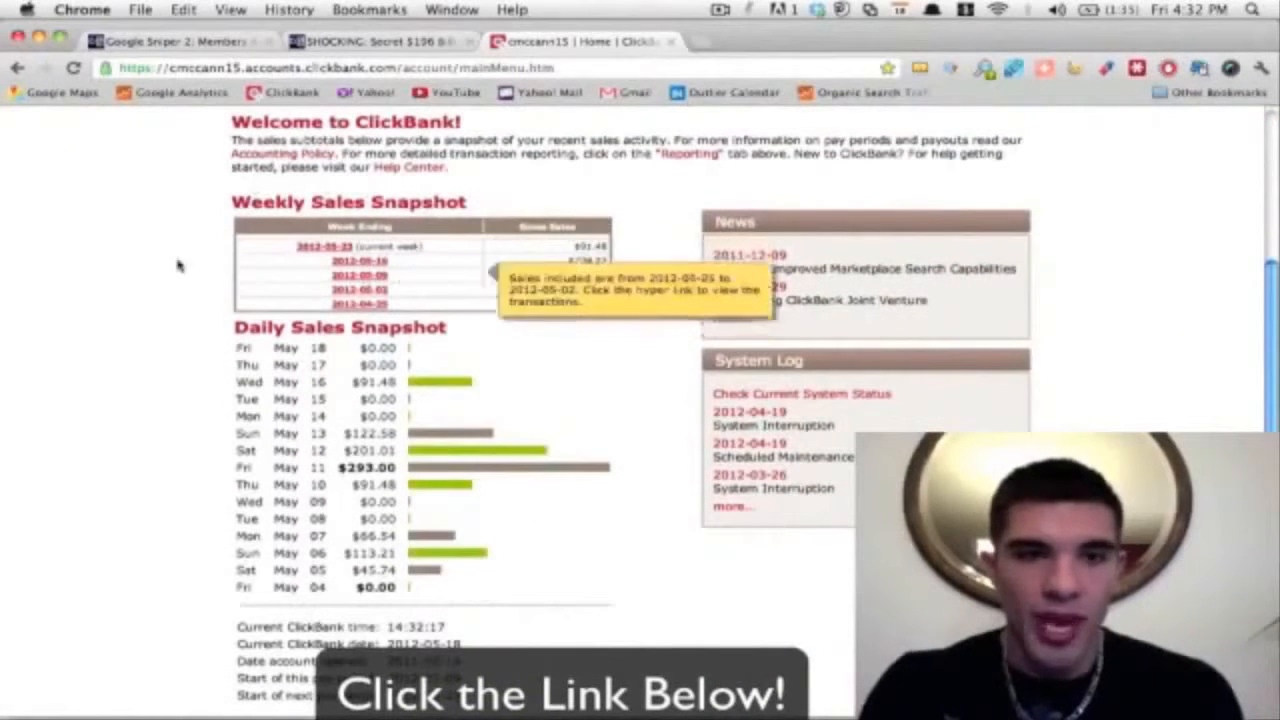
pyautogui.moveTo(530, 430)
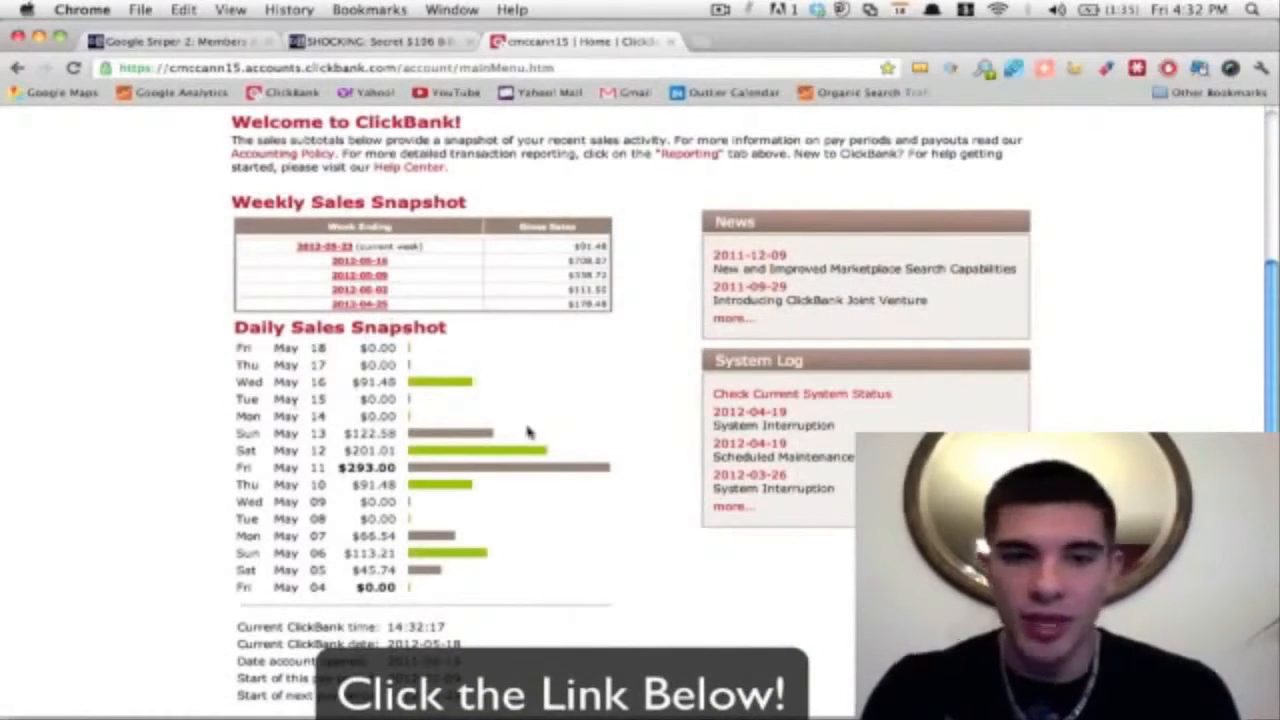
pyautogui.moveTo(543, 453)
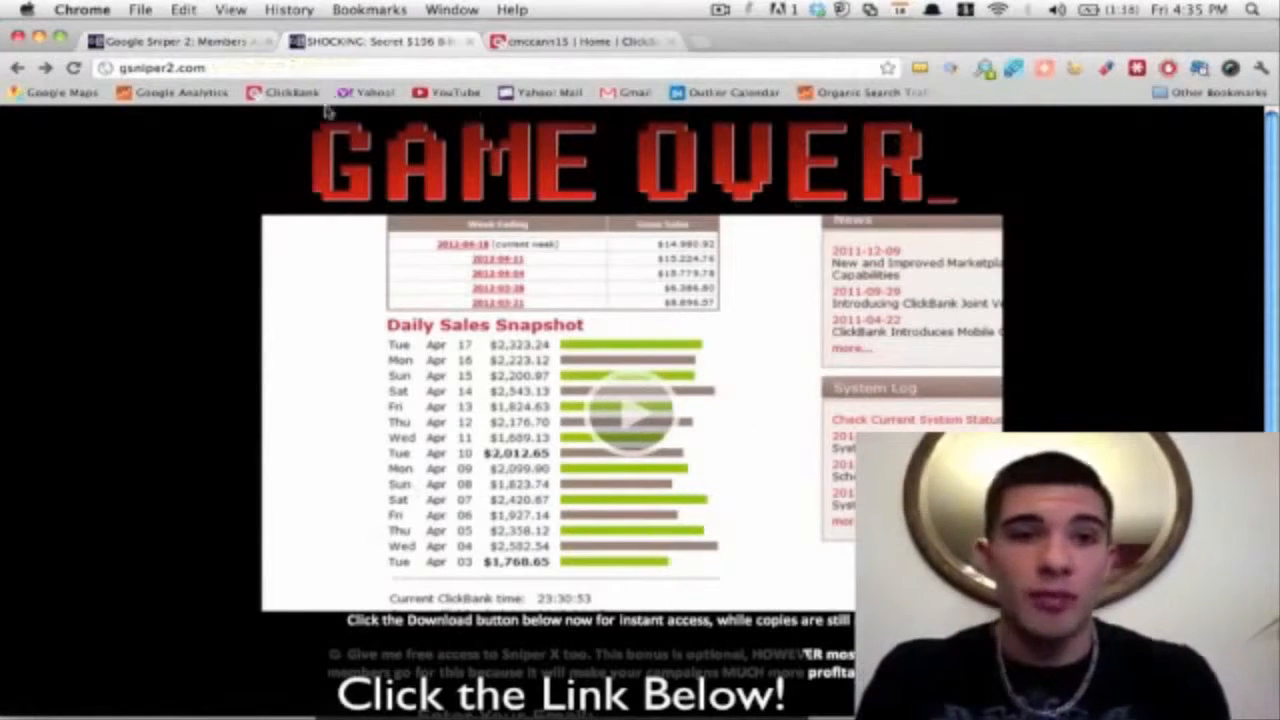
# Step: Switch to the Google Sniper 2 Members tab and play the Getting Started welcome video
pyautogui.click(180, 41)
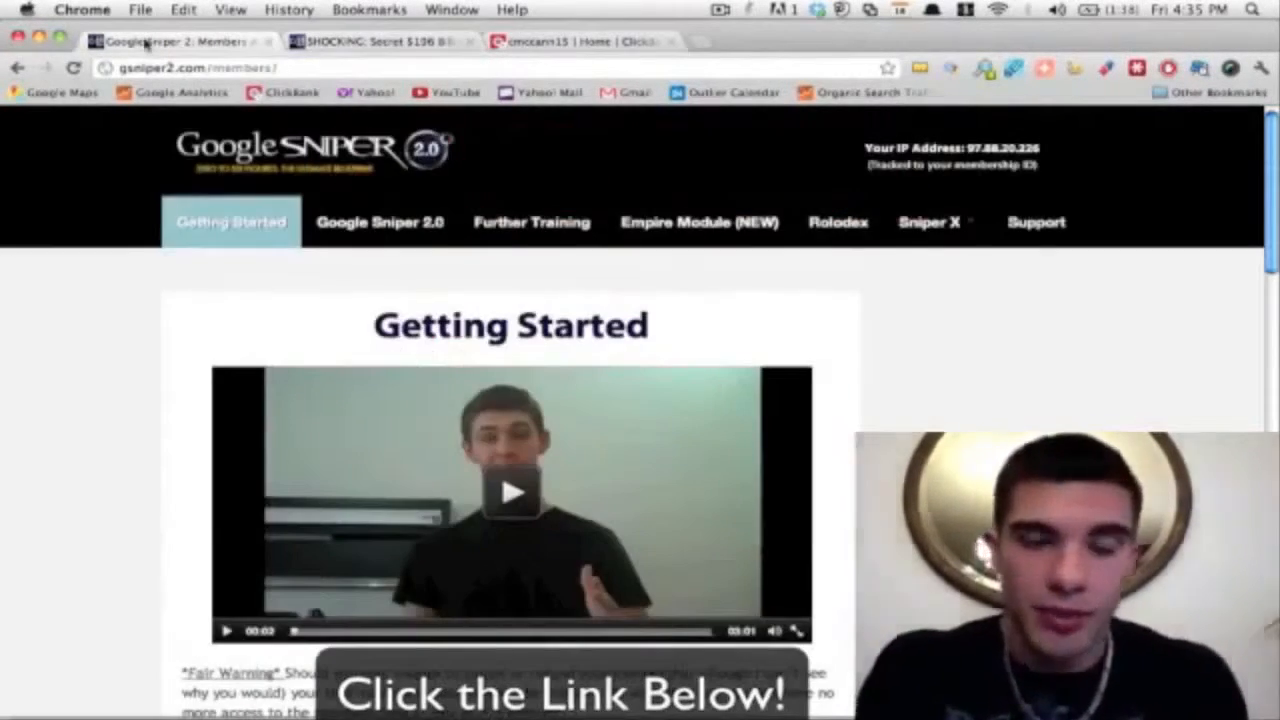
pyautogui.scroll(-3)
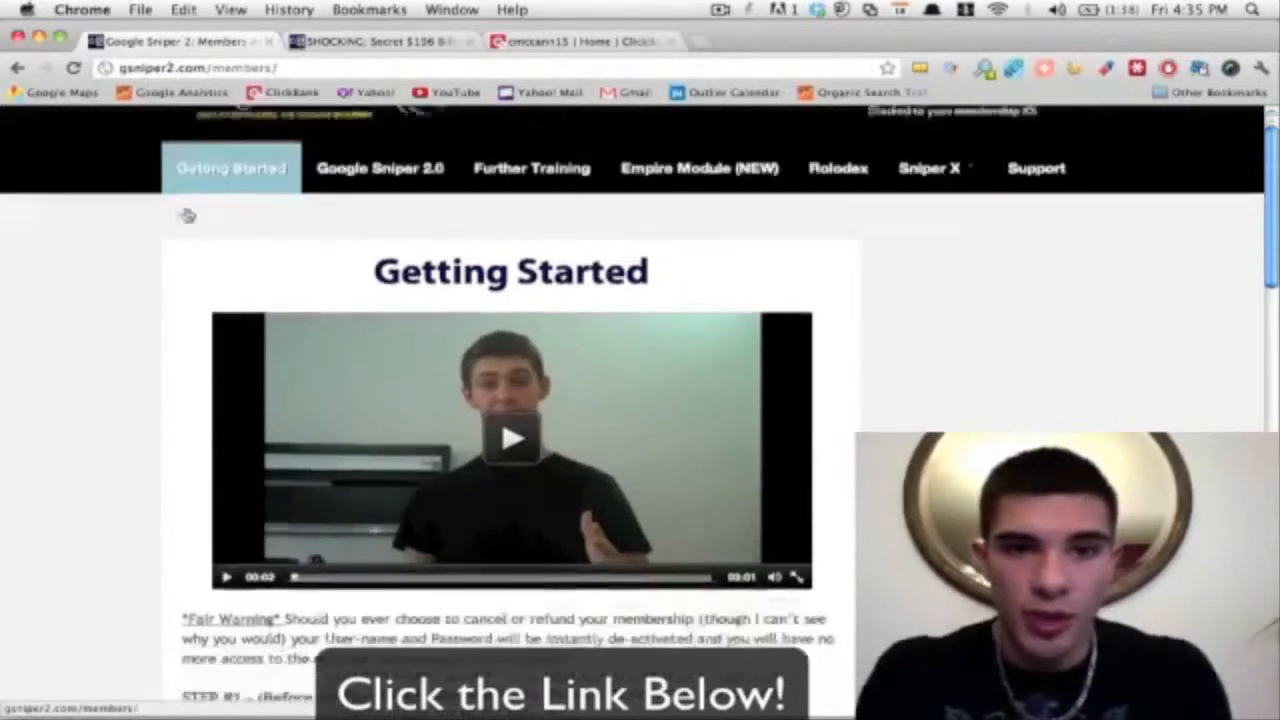
pyautogui.scroll(-3)
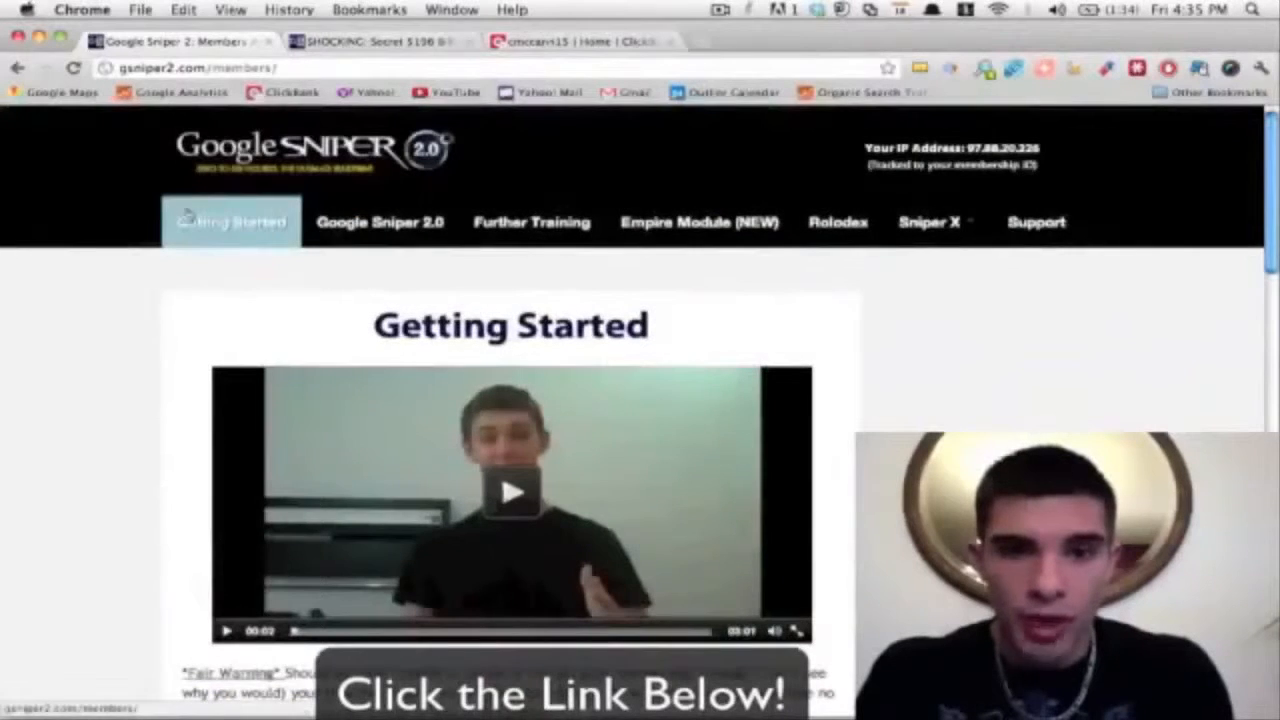
pyautogui.click(511, 491)
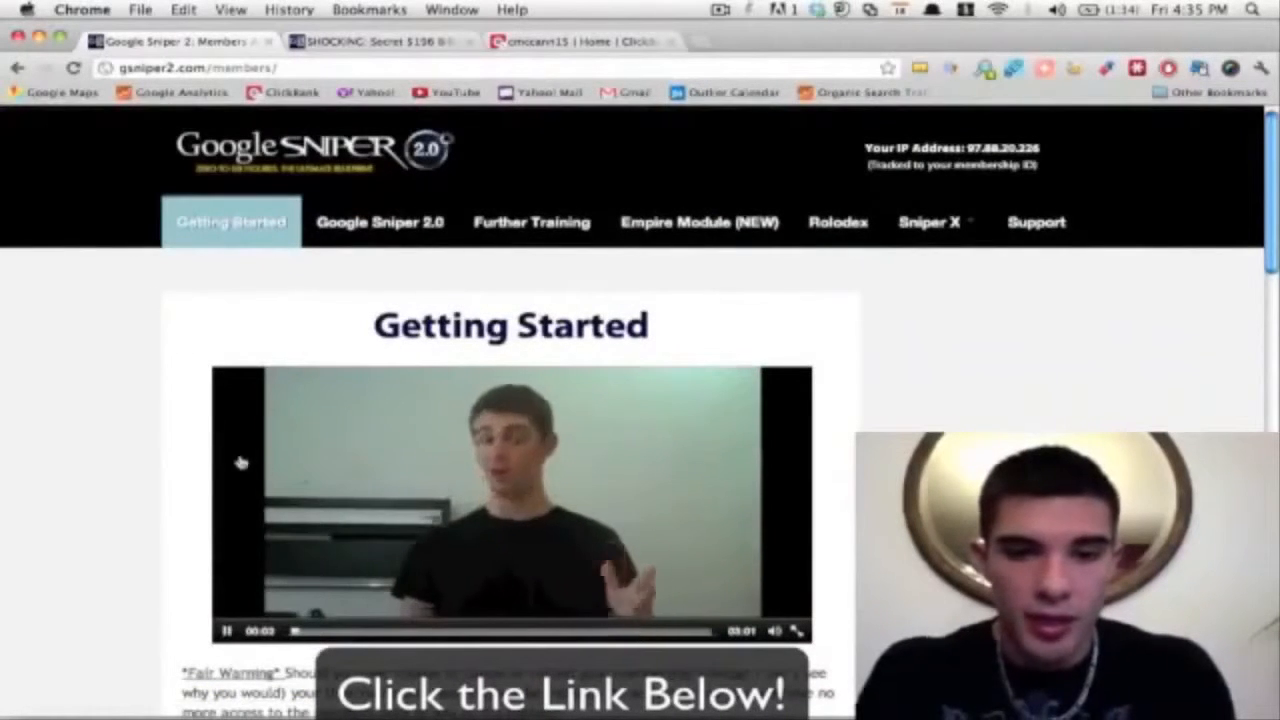
# Step: Scroll through domain hosting, PDF reader download and Step 2, then return to top
pyautogui.scroll(-3)
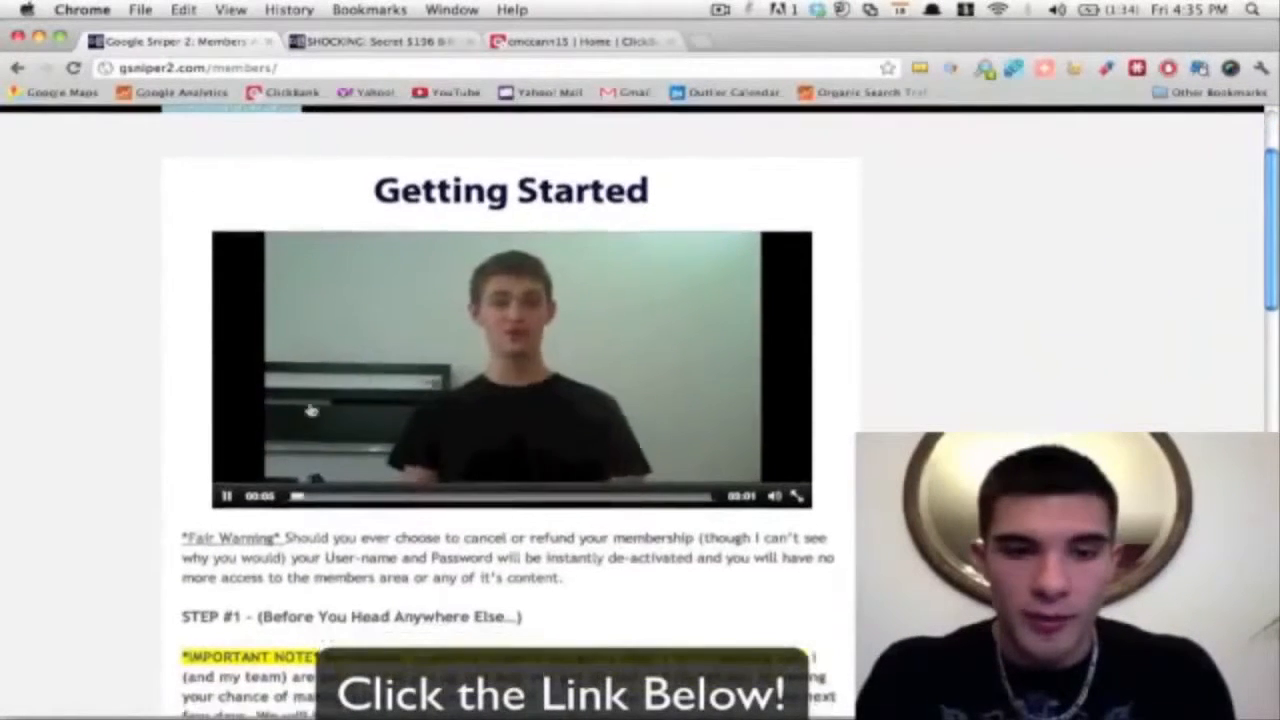
pyautogui.scroll(-3)
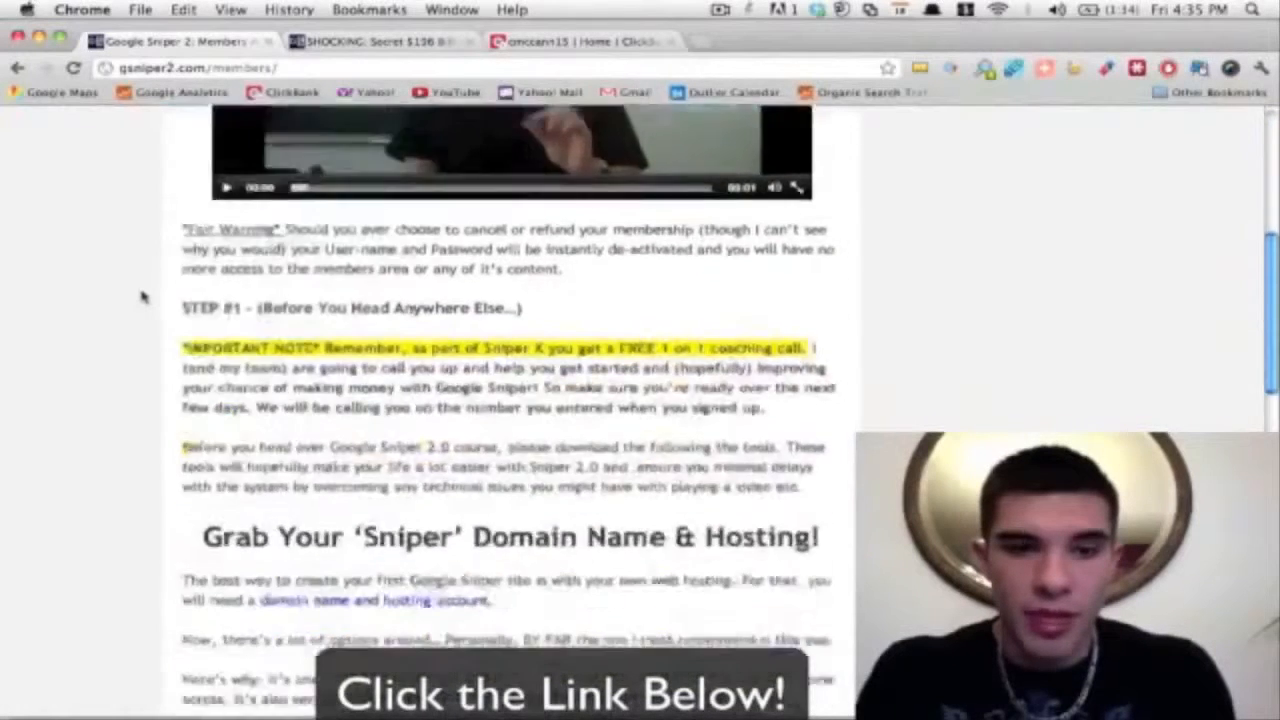
pyautogui.scroll(-3)
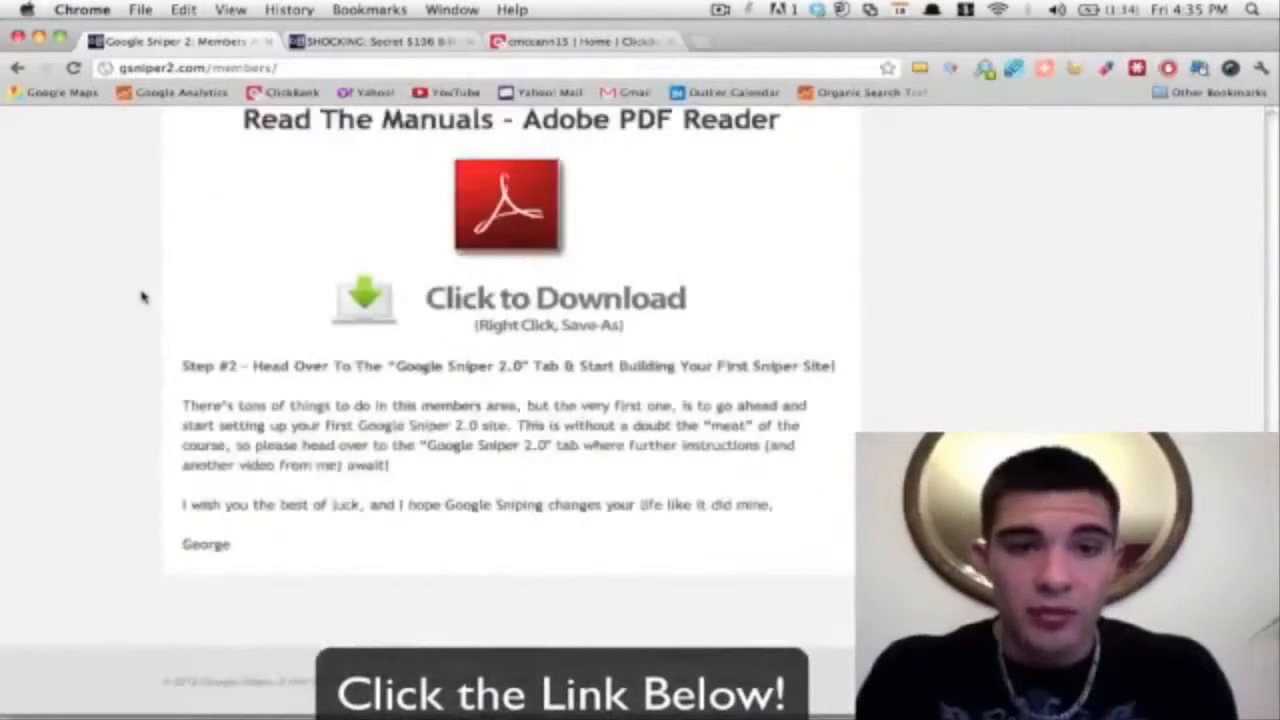
pyautogui.click(231, 221)
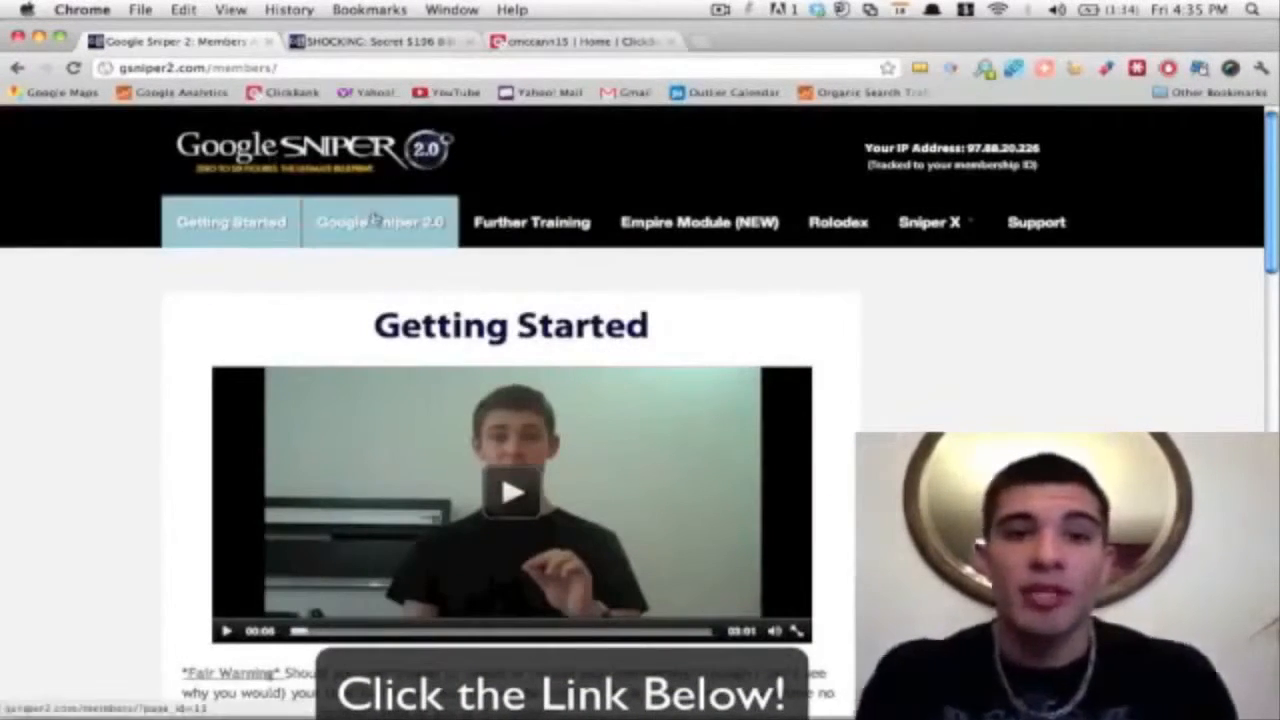
pyautogui.scroll(-3)
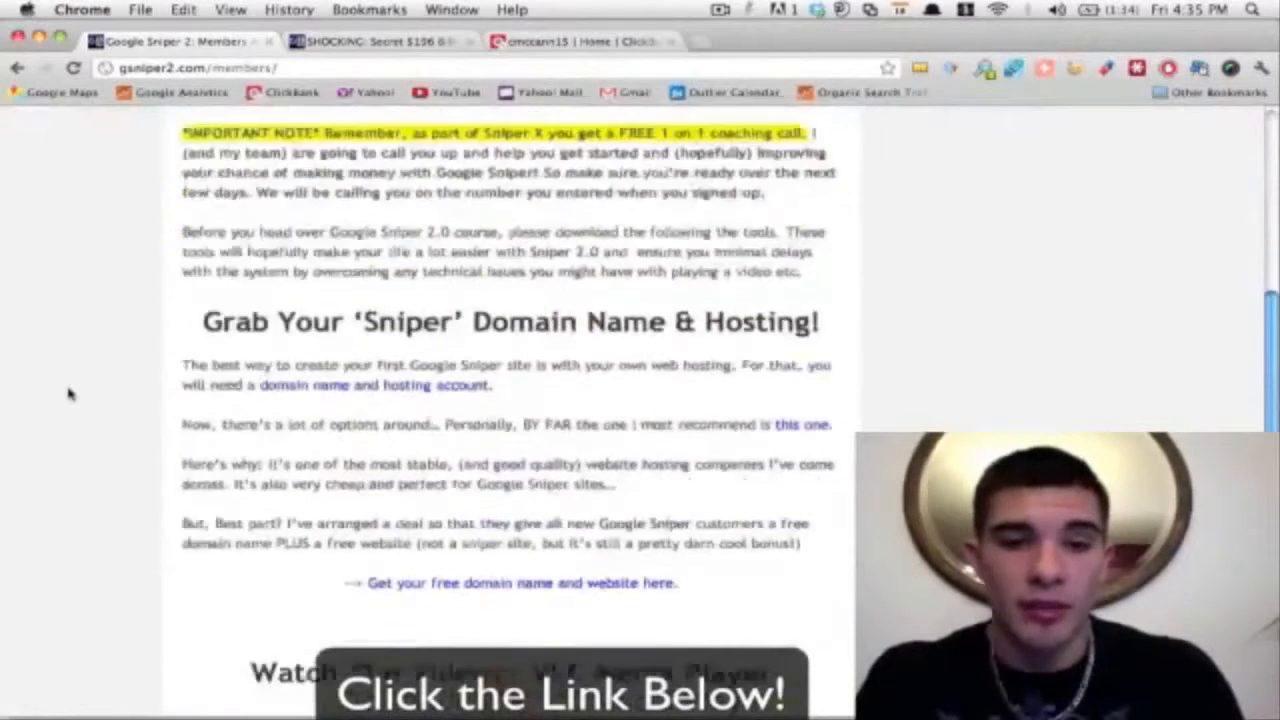
pyautogui.click(230, 221)
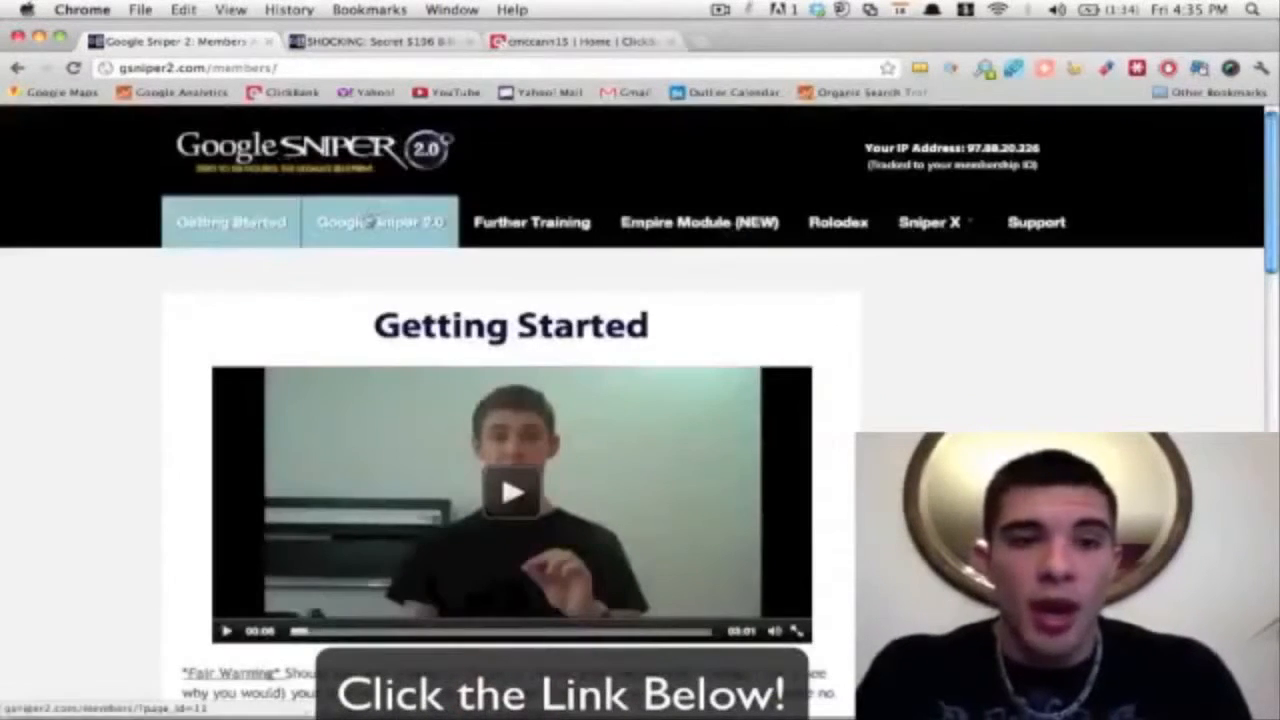
# Step: Open the Google Sniper 2.0 course page and scroll down to the Google Sniper Manual
pyautogui.click(380, 221)
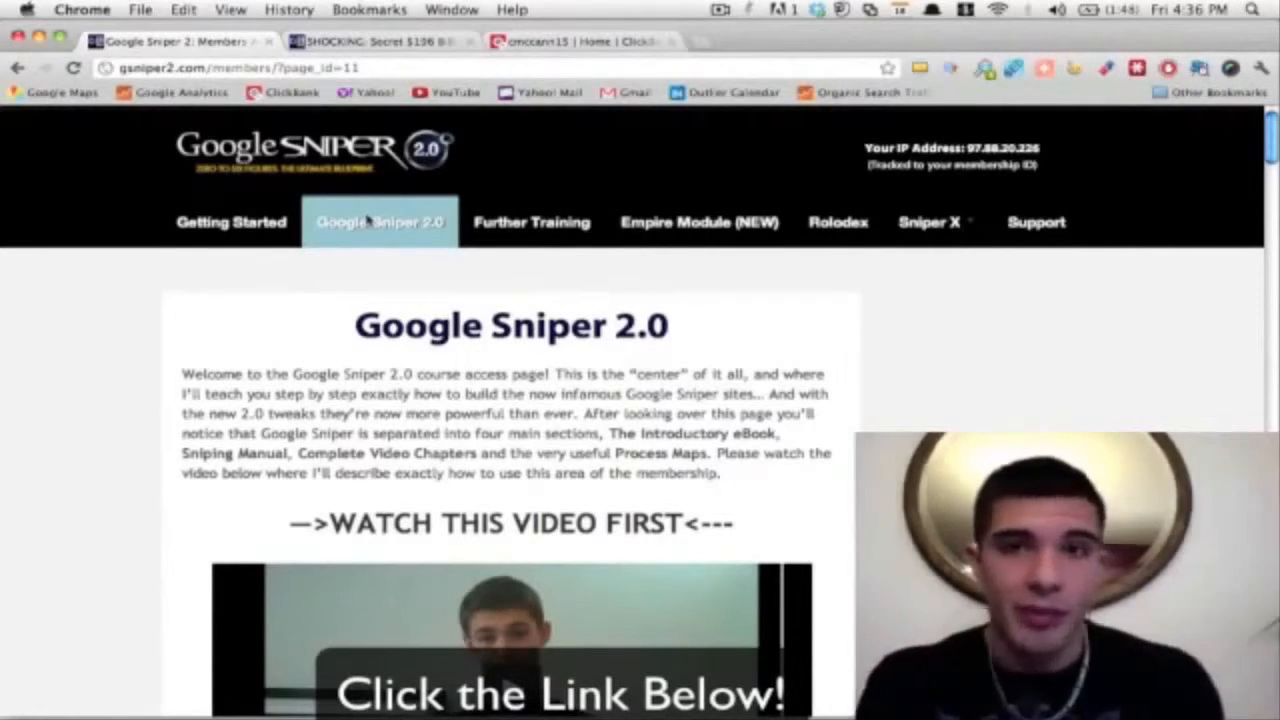
pyautogui.scroll(-3)
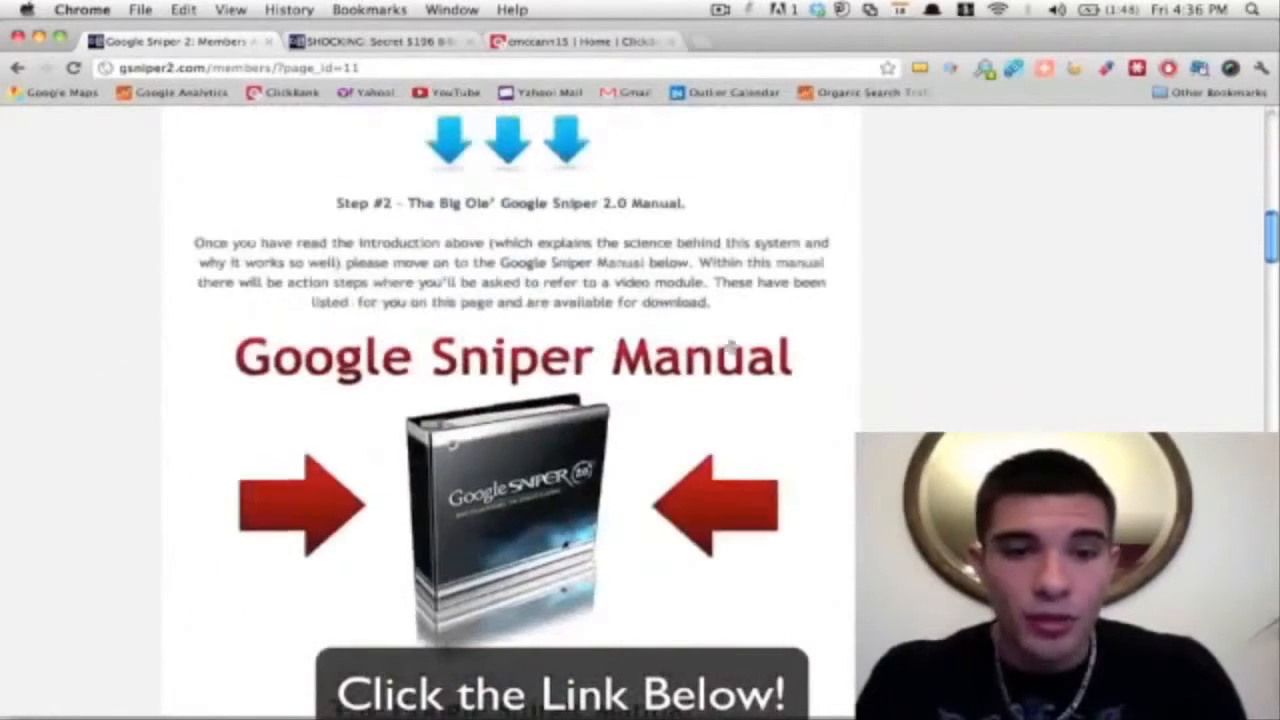
pyautogui.scroll(-3)
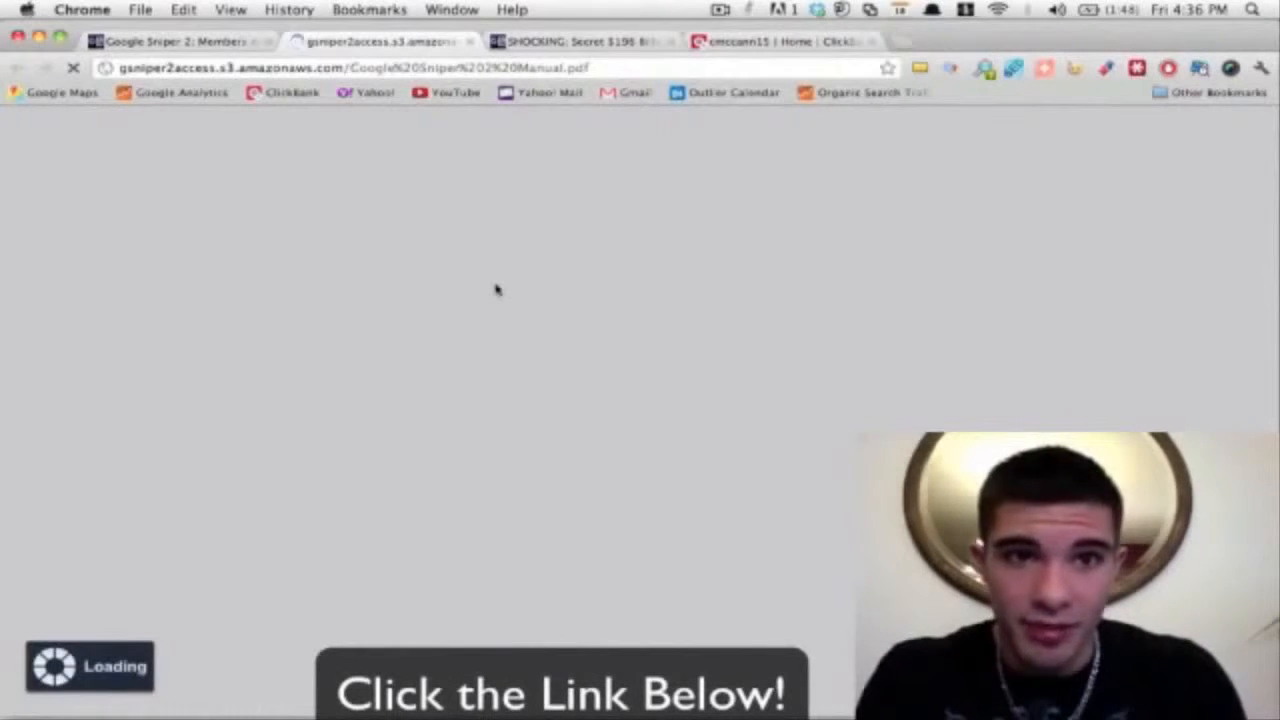
pyautogui.moveTo(344, 237)
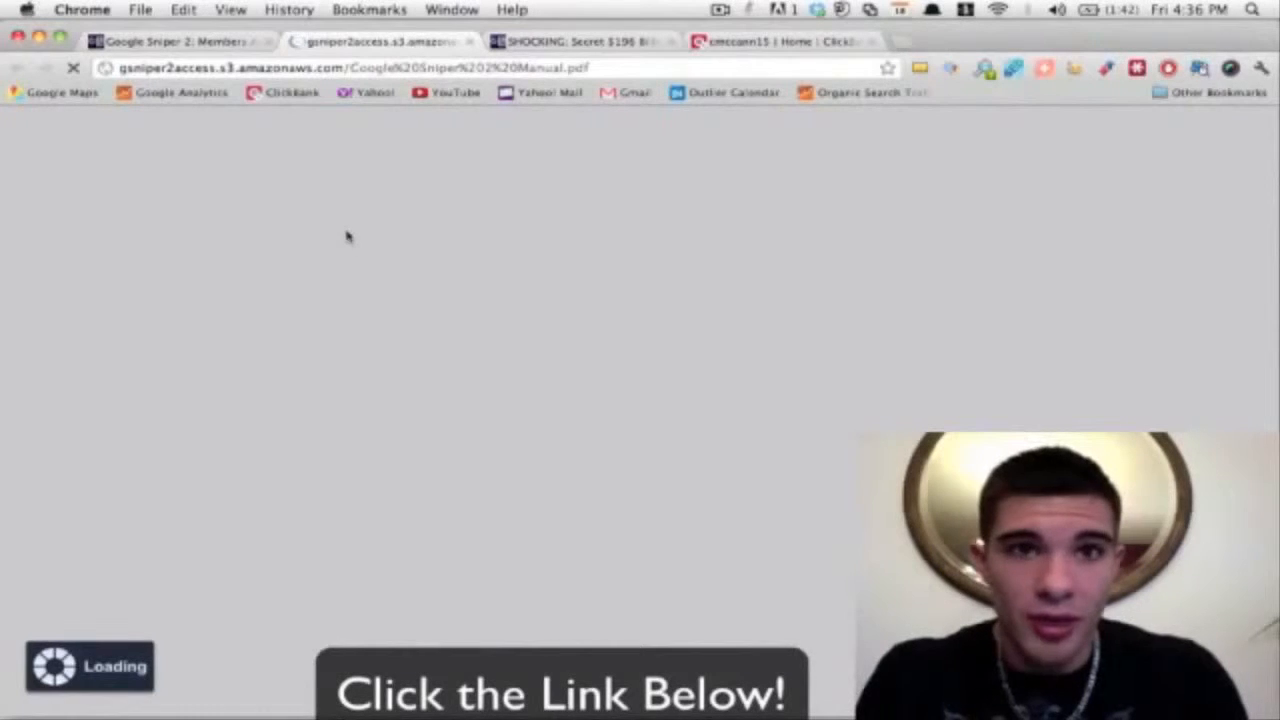
pyautogui.moveTo(379, 310)
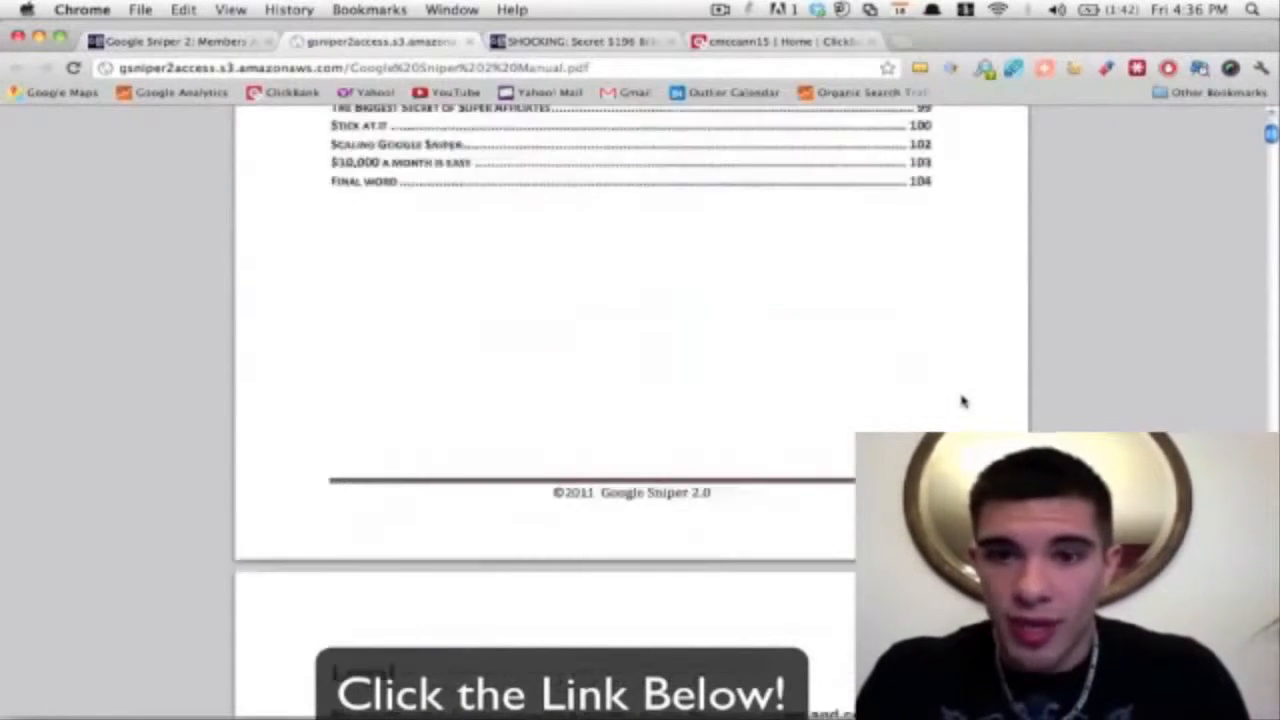
# Step: Skim through the pages of the Google Sniper 2 Manual PDF
pyautogui.scroll(-3)
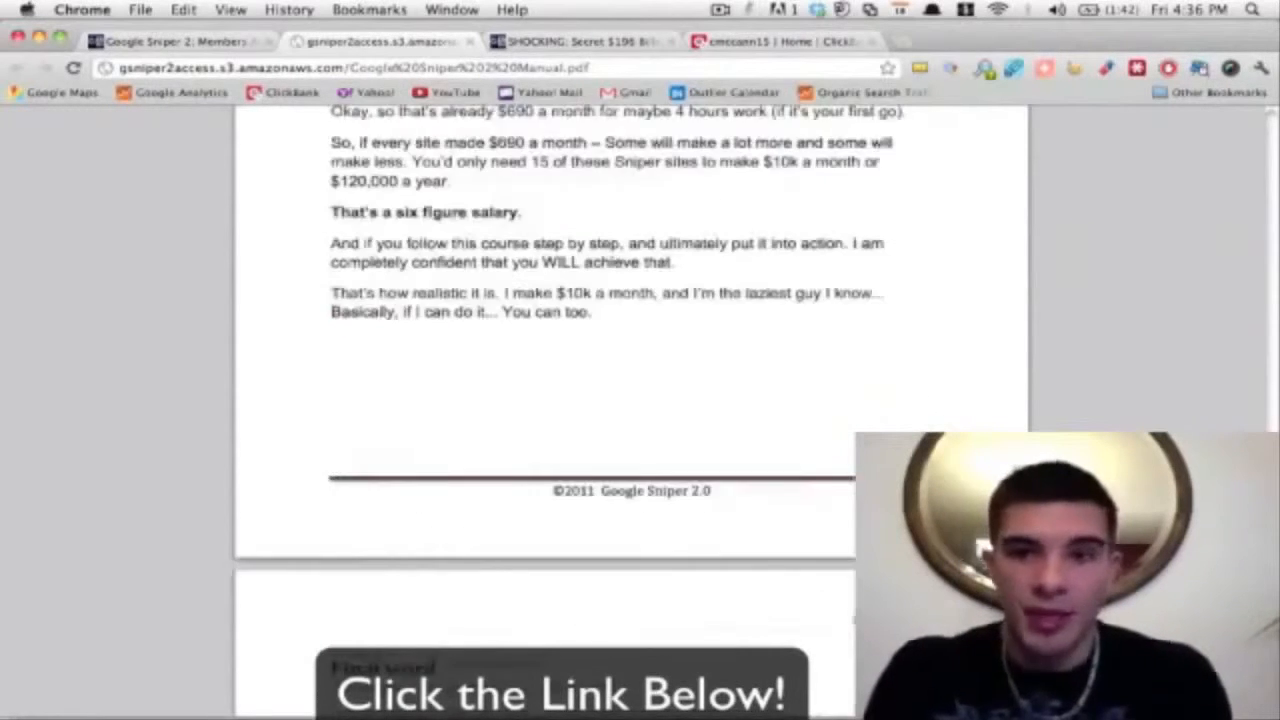
pyautogui.scroll(-3)
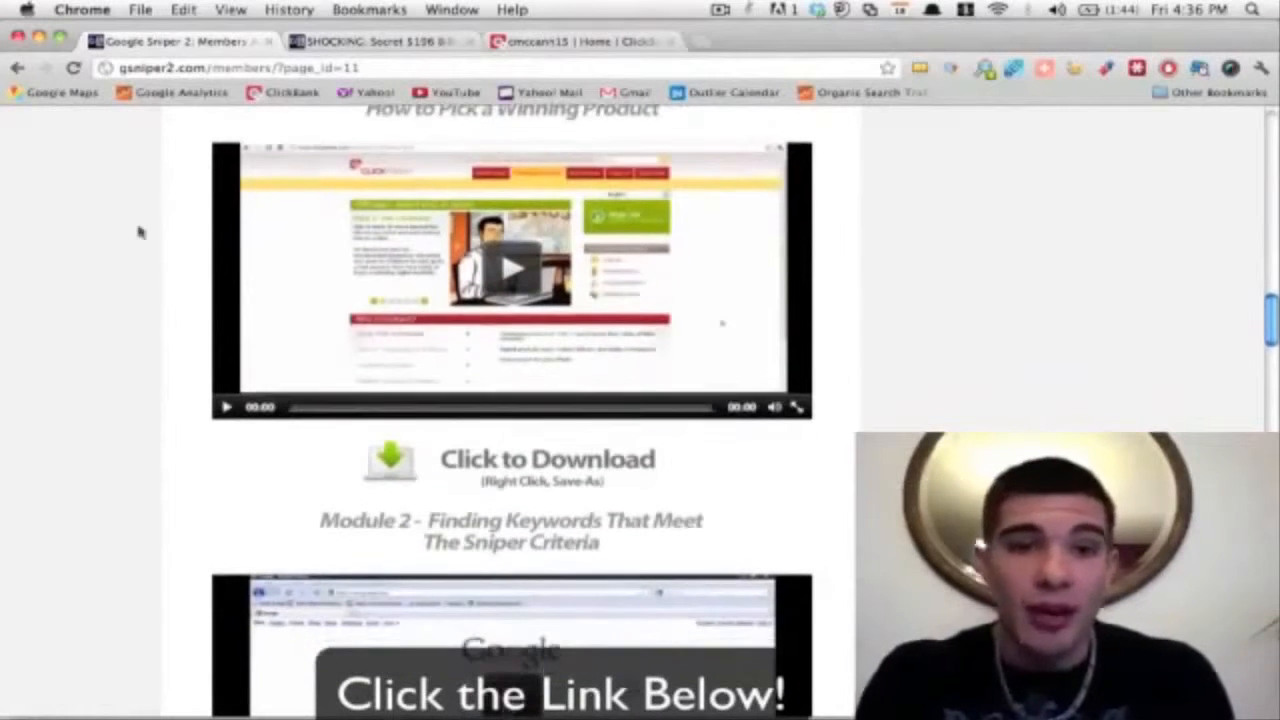
# Step: Scroll through the course module videos to the bonus video, then open Further Training
pyautogui.scroll(-3)
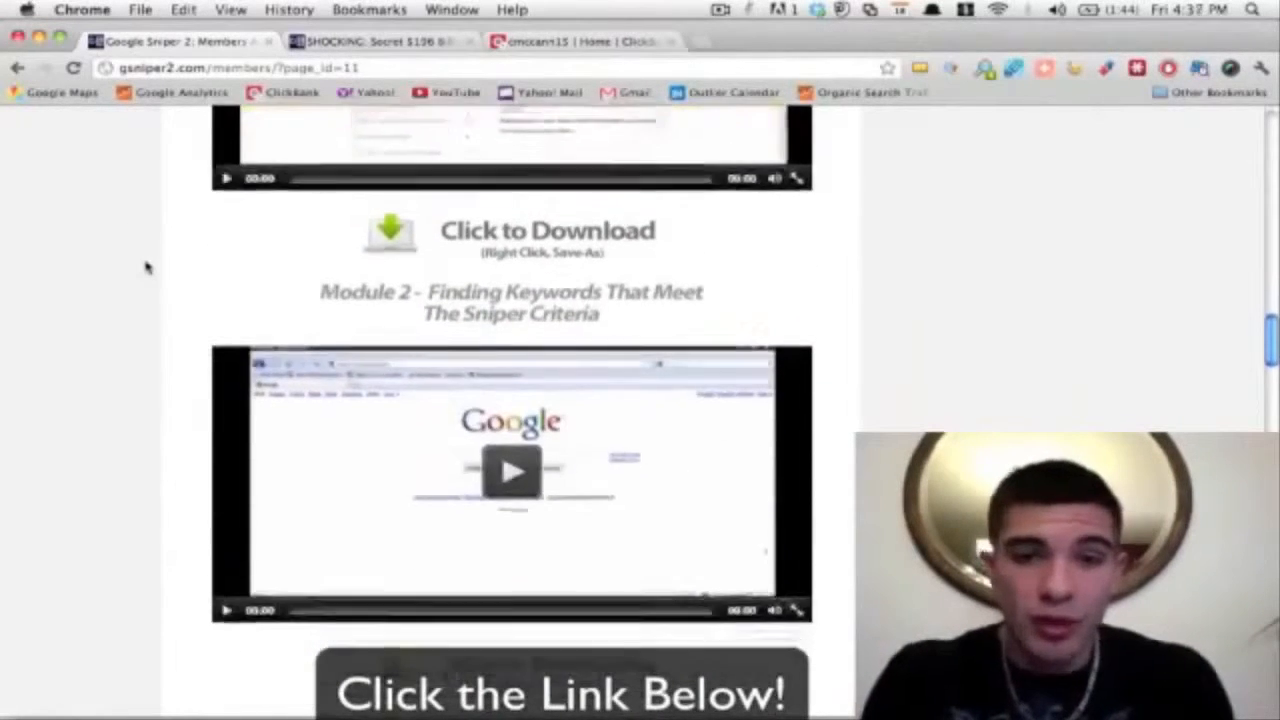
pyautogui.scroll(-3)
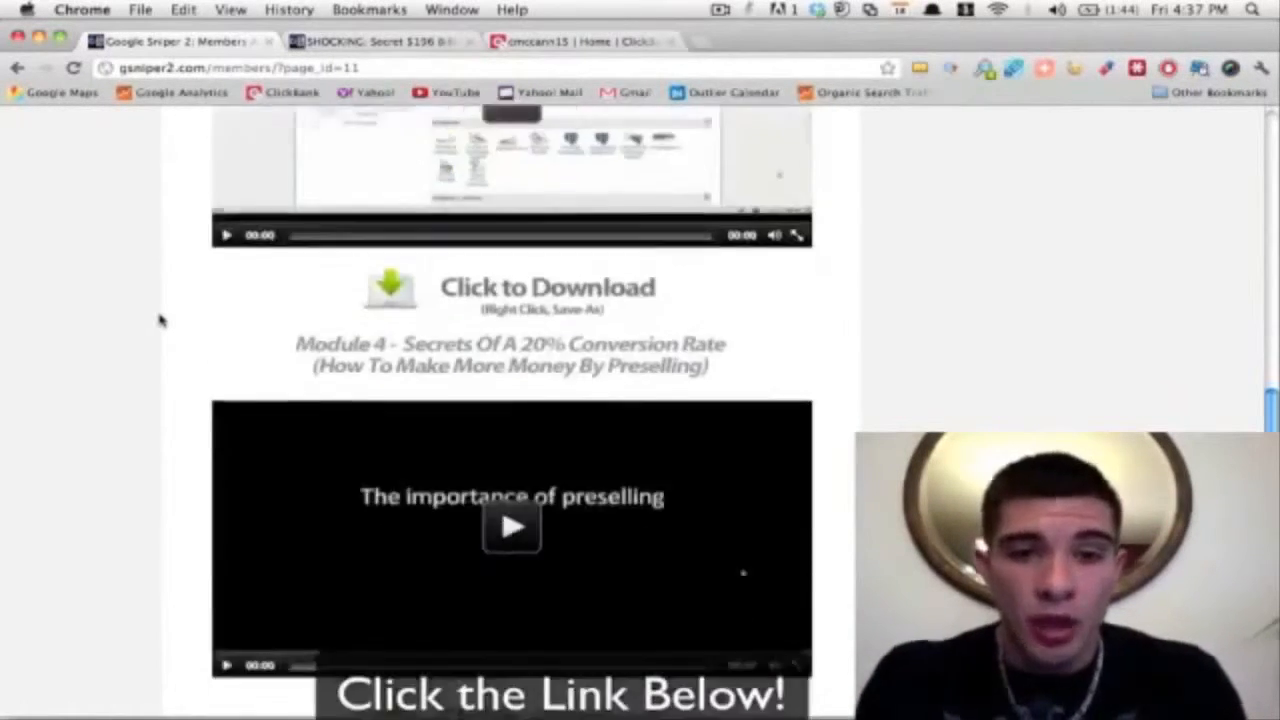
pyautogui.scroll(-3)
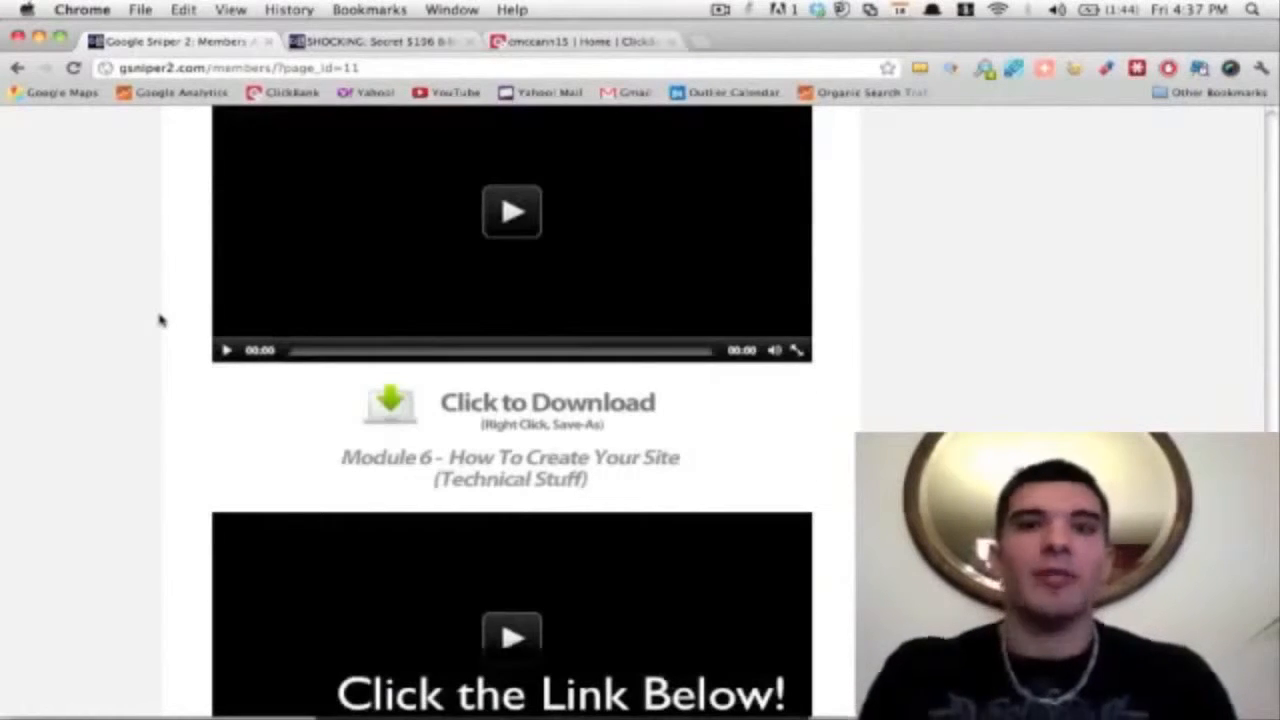
pyautogui.scroll(-3)
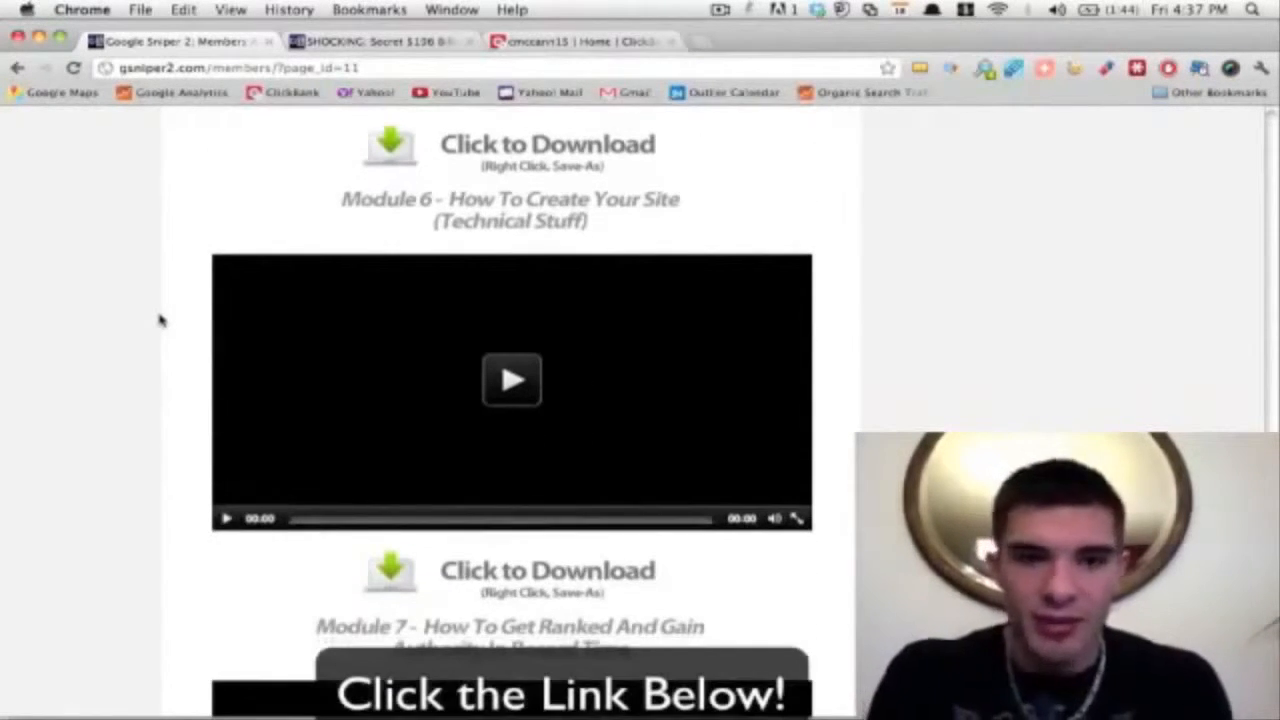
pyautogui.scroll(-3)
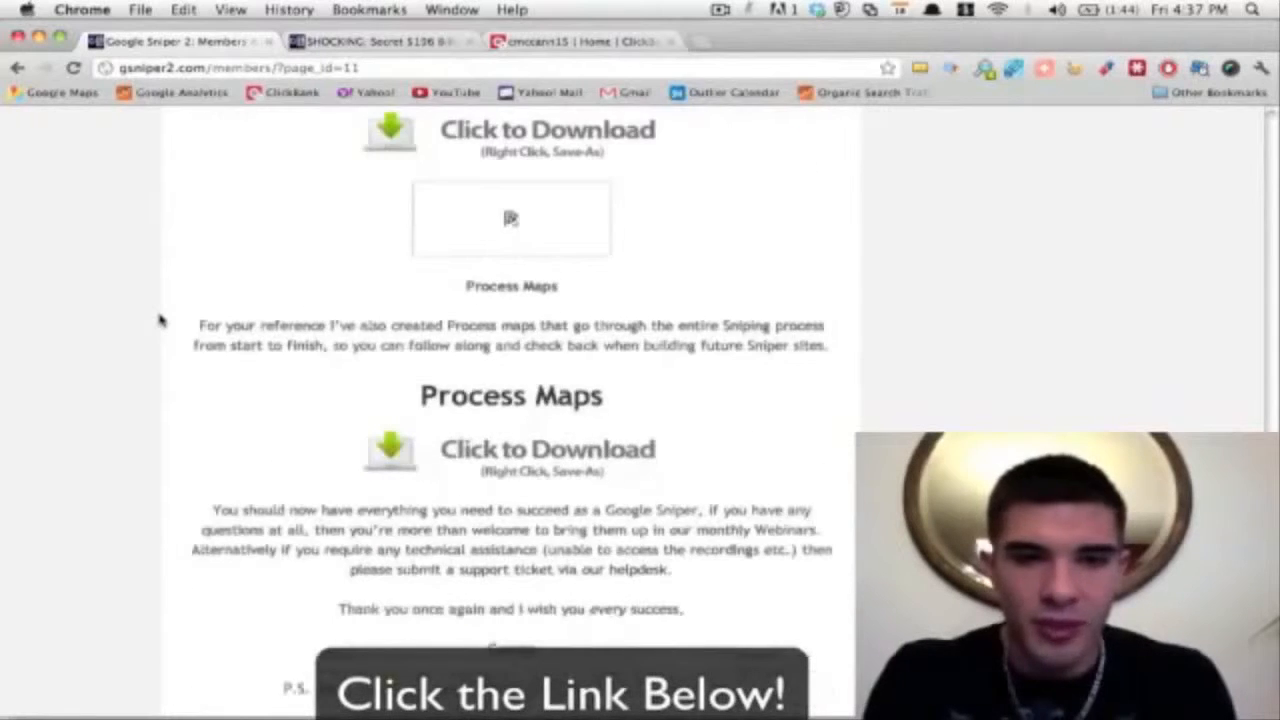
pyautogui.scroll(-3)
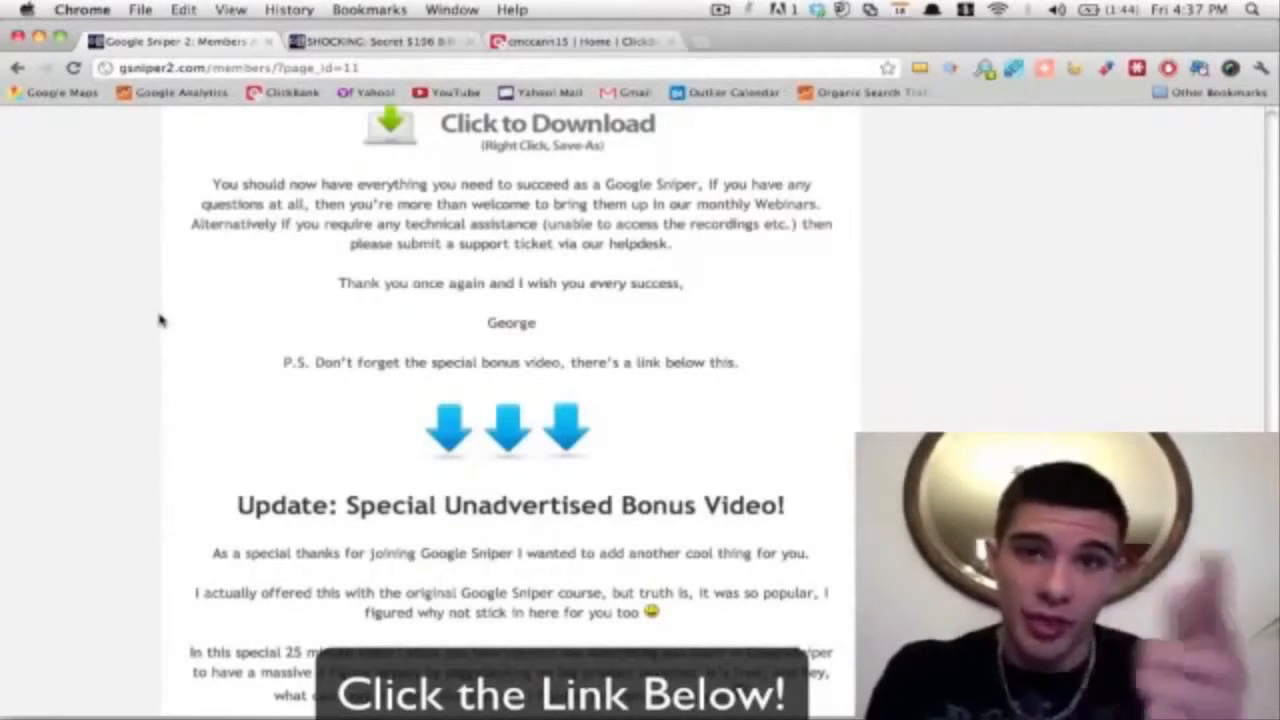
pyautogui.scroll(-3)
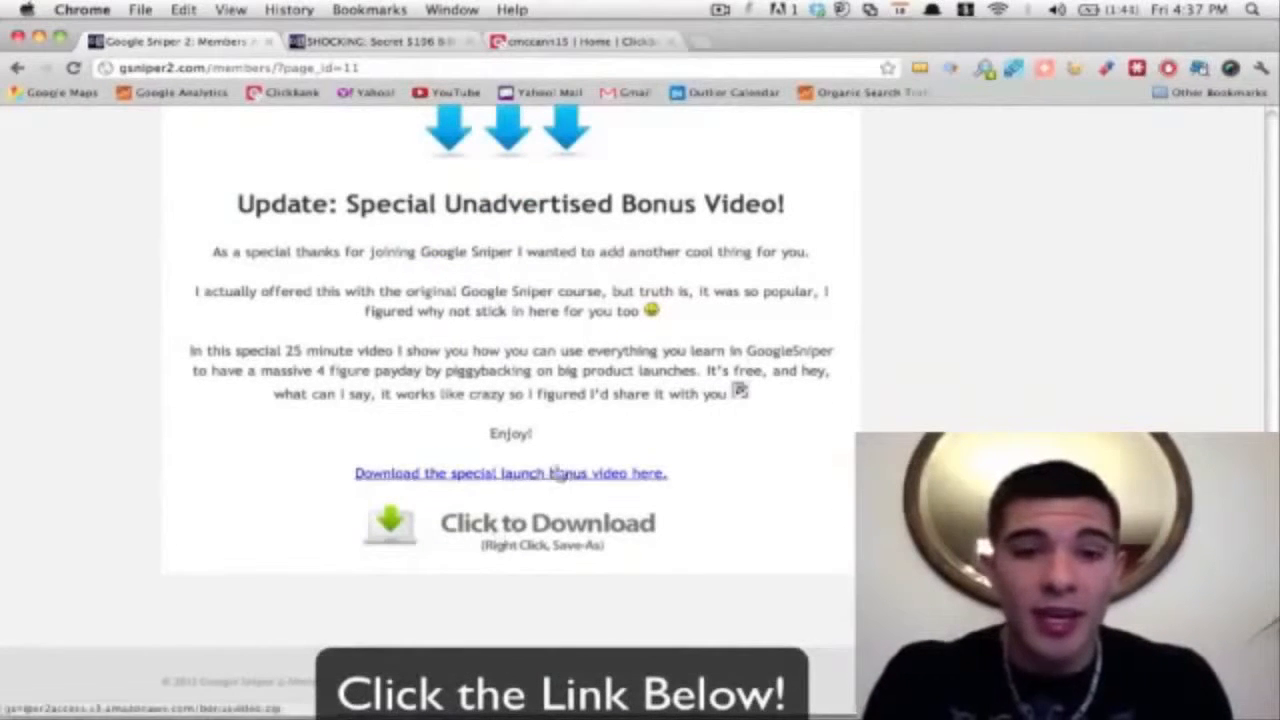
pyautogui.scroll(-3)
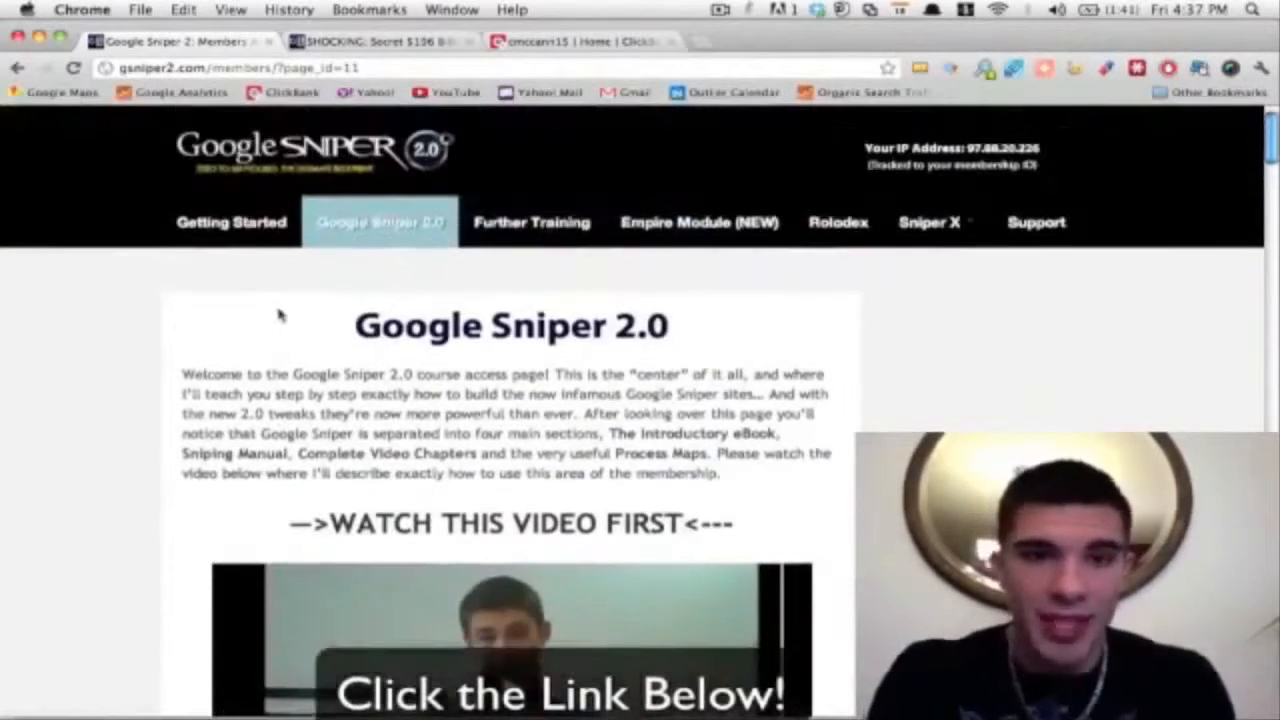
pyautogui.click(531, 221)
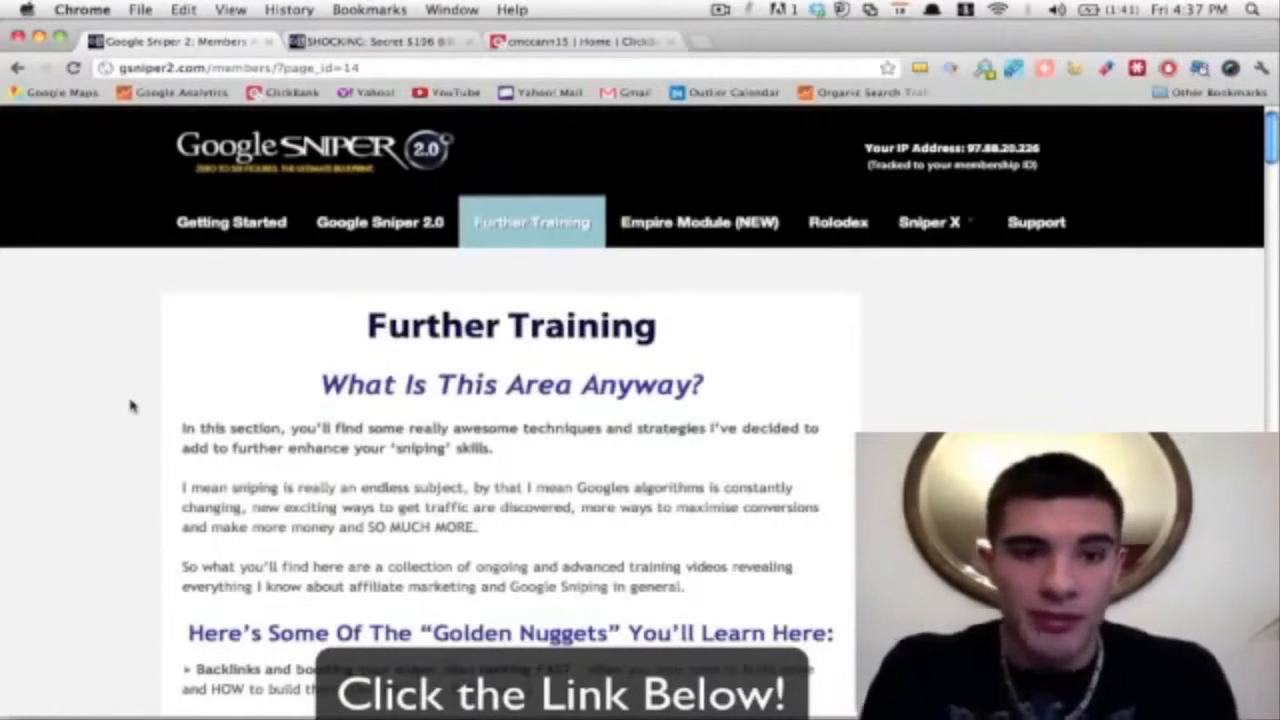
pyautogui.scroll(-3)
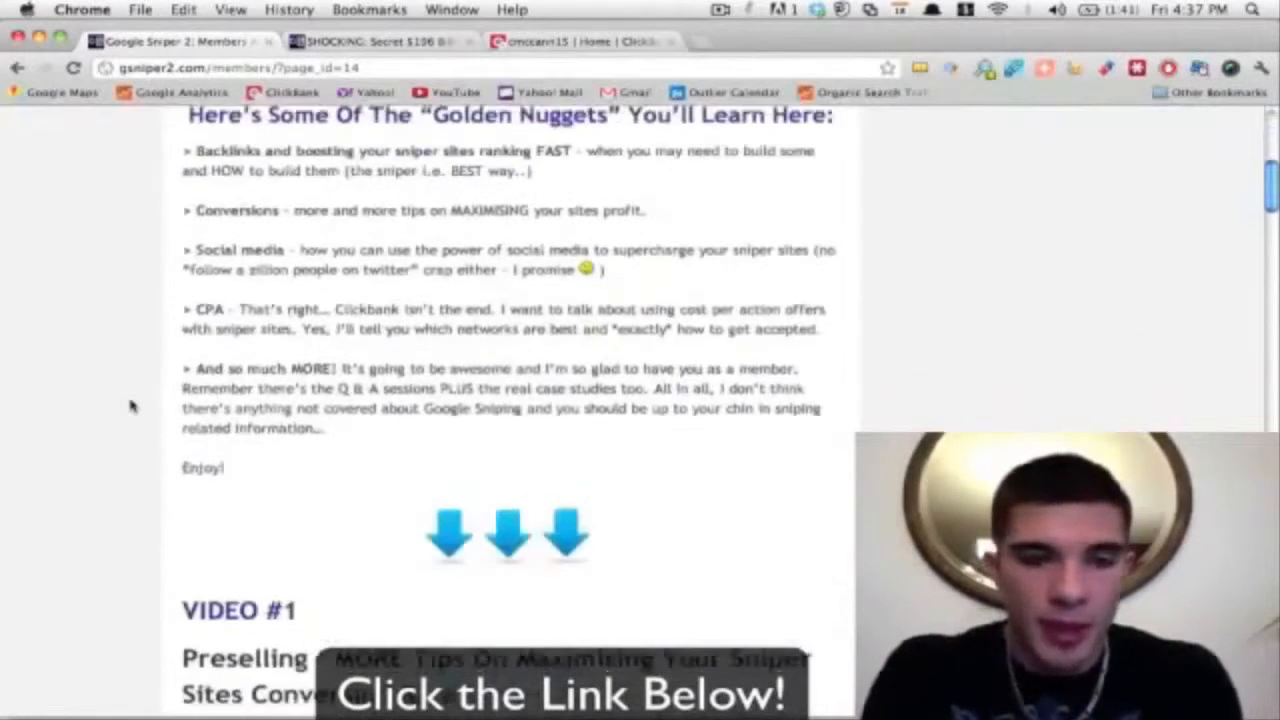
pyautogui.scroll(-3)
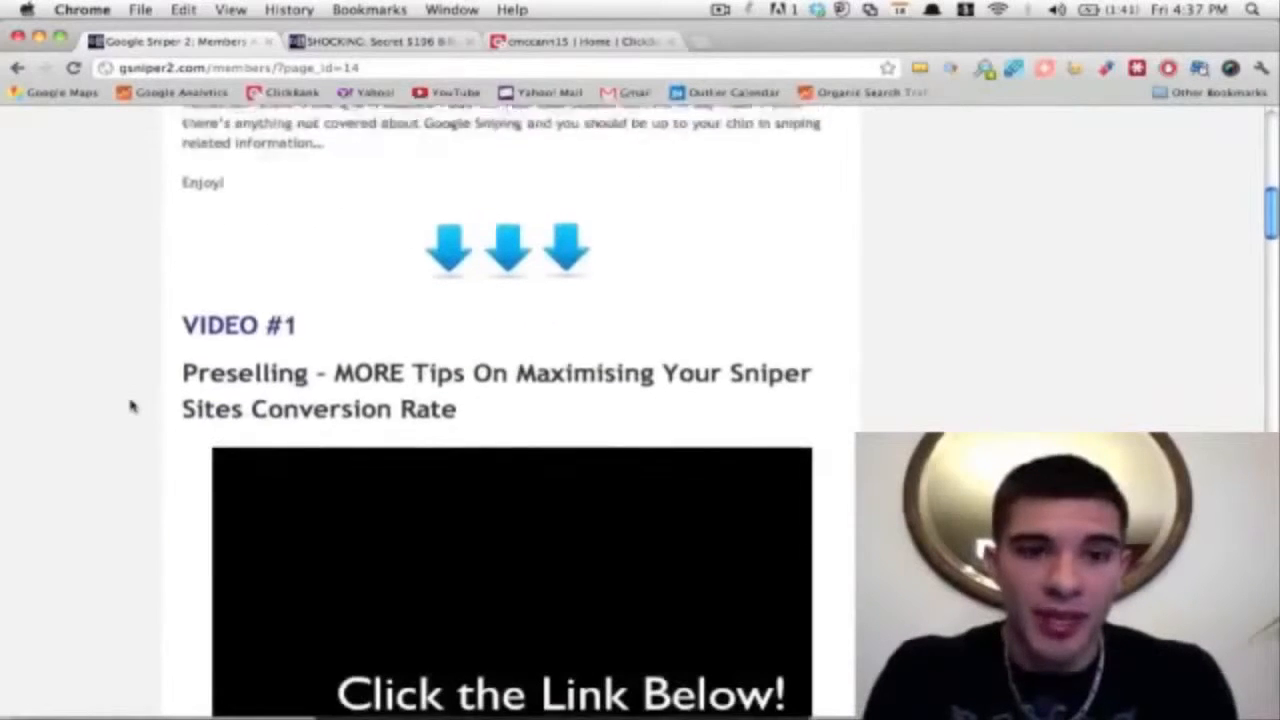
pyautogui.scroll(-3)
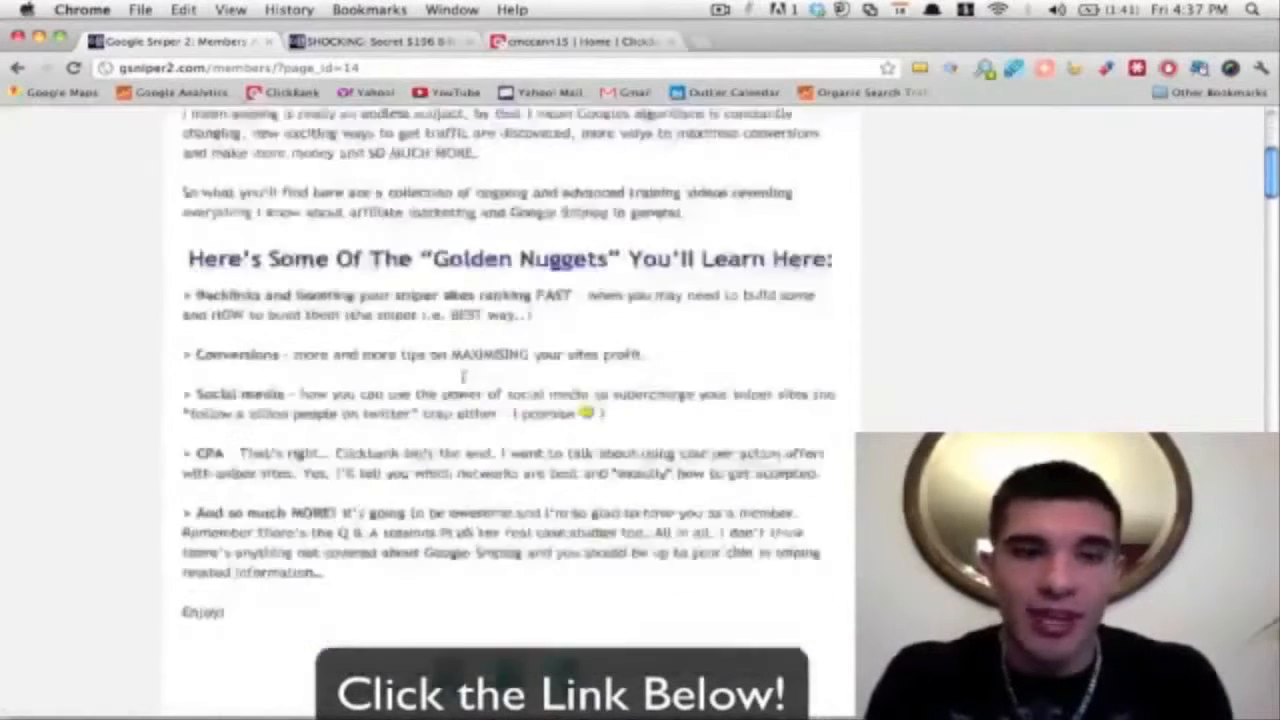
pyautogui.scroll(-3)
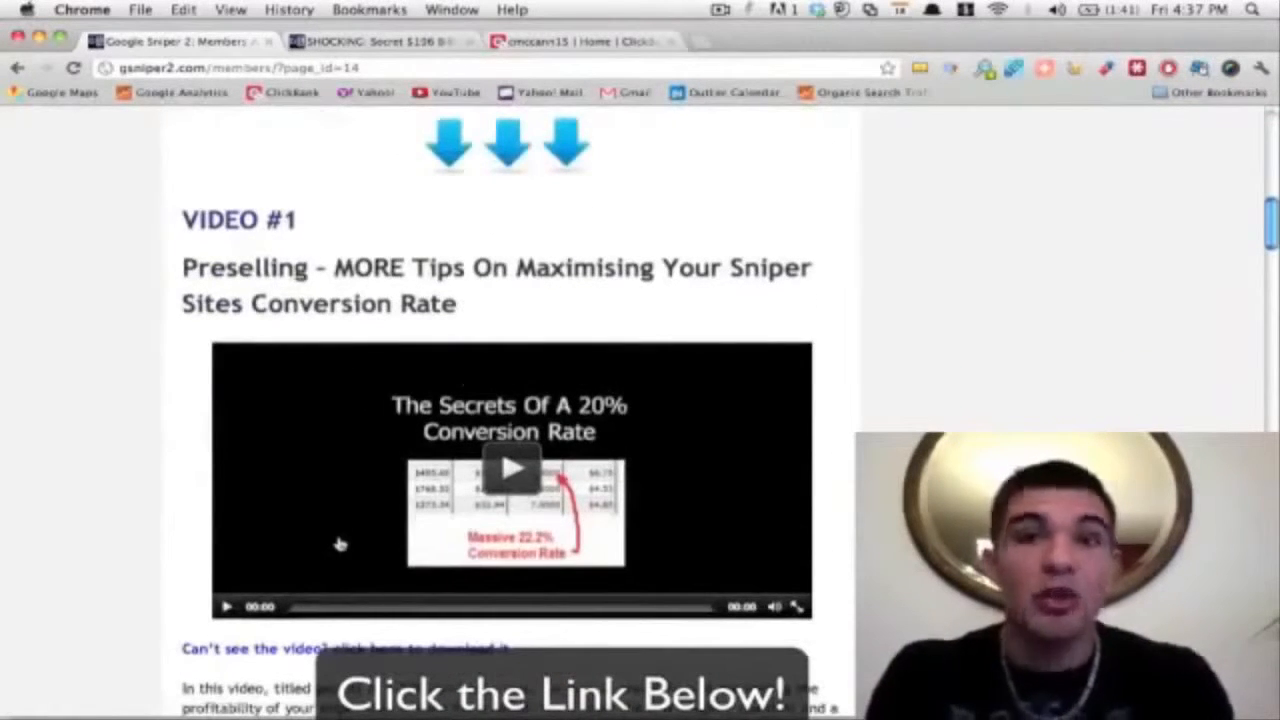
pyautogui.scroll(-3)
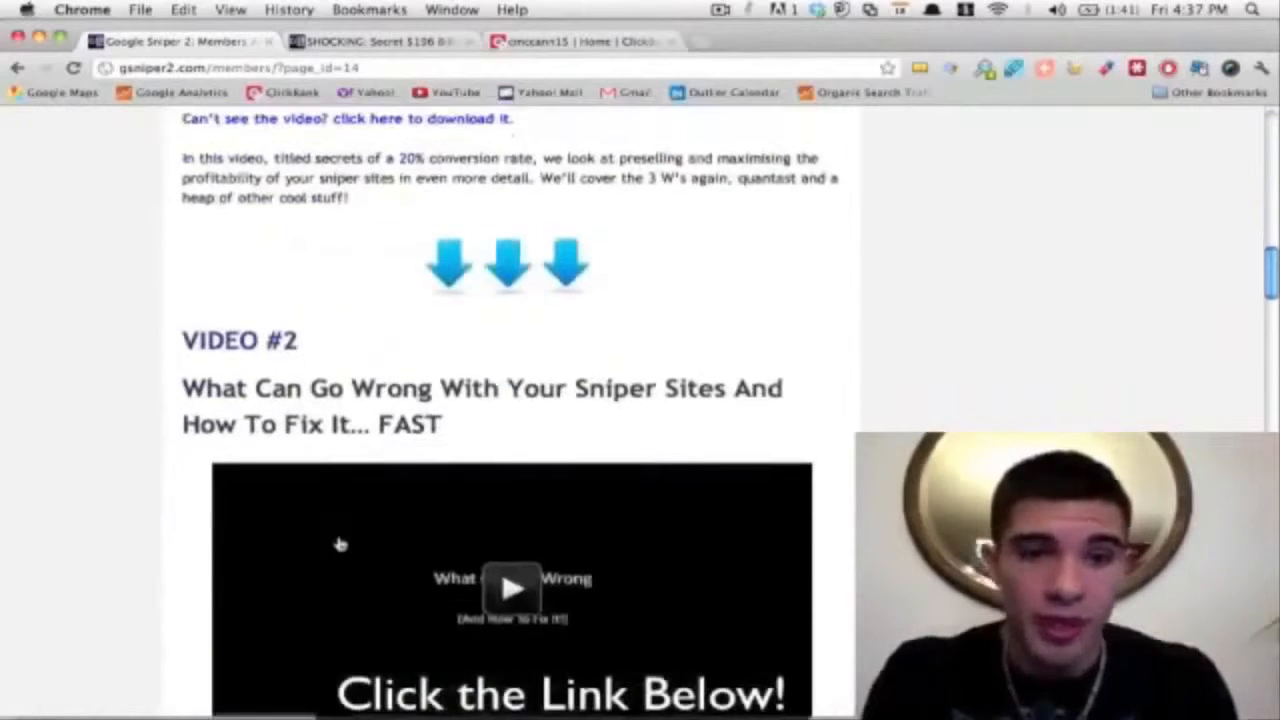
pyautogui.scroll(-3)
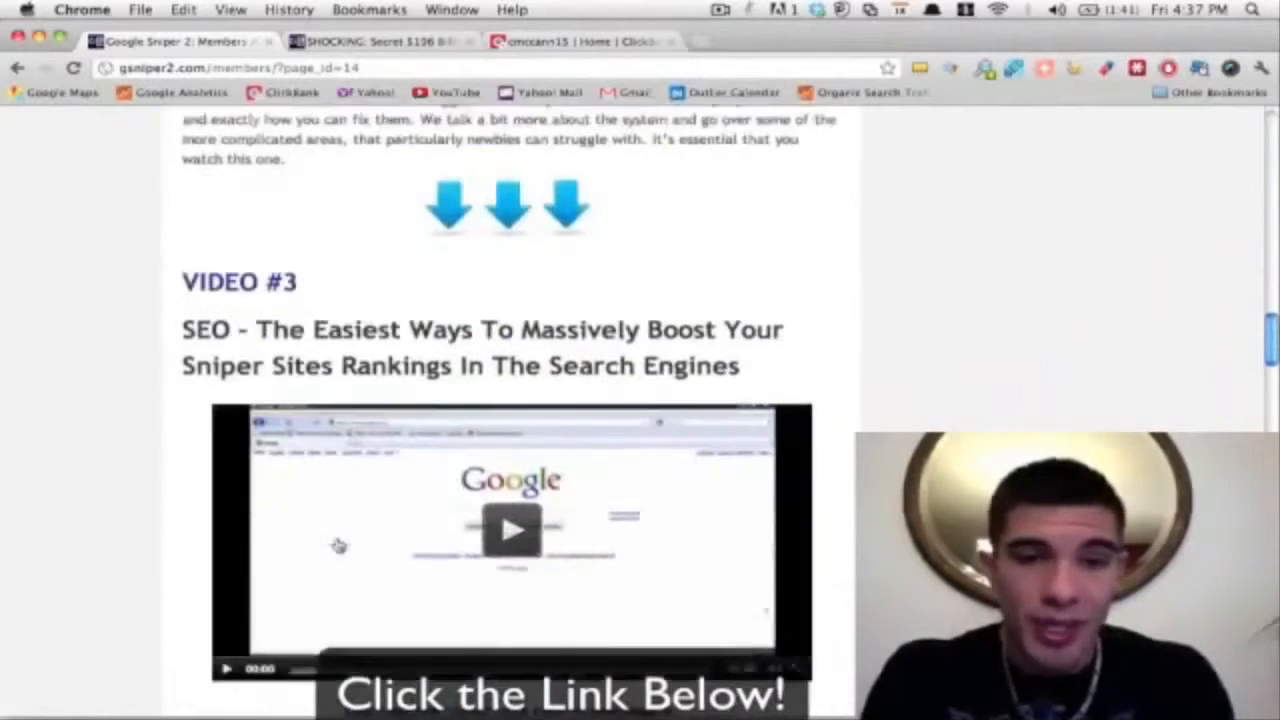
pyautogui.scroll(-3)
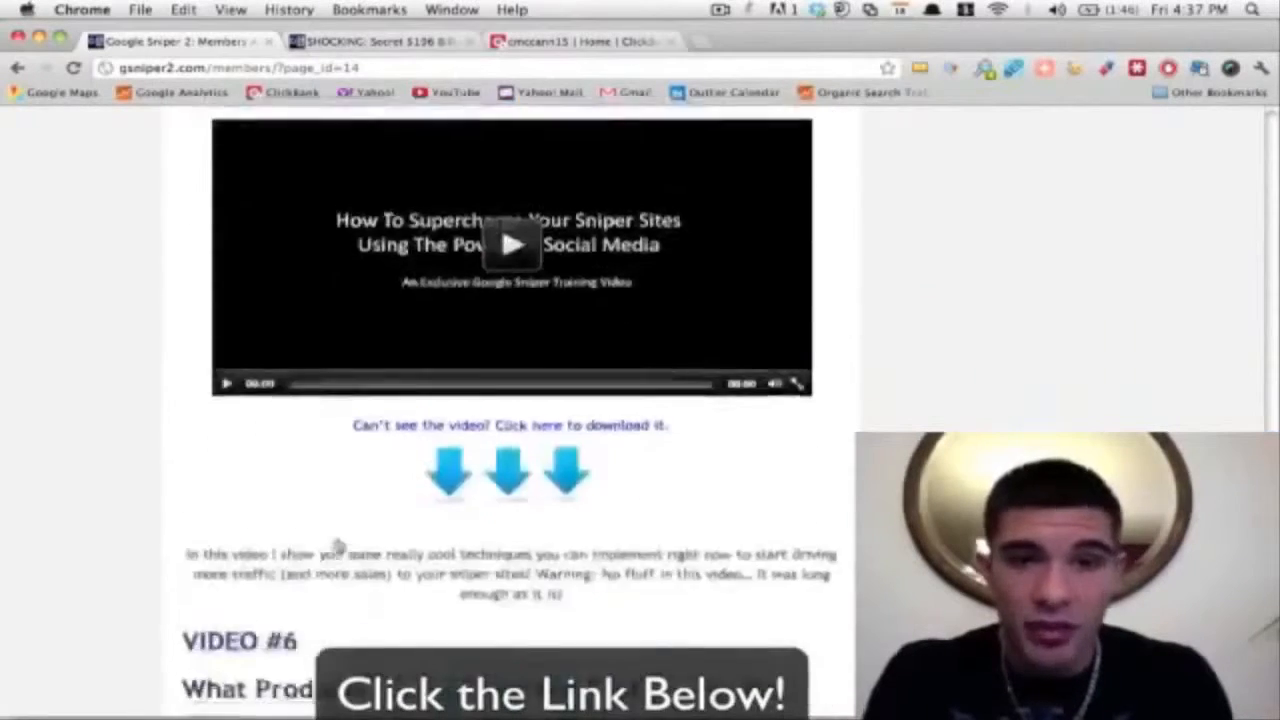
pyautogui.scroll(-3)
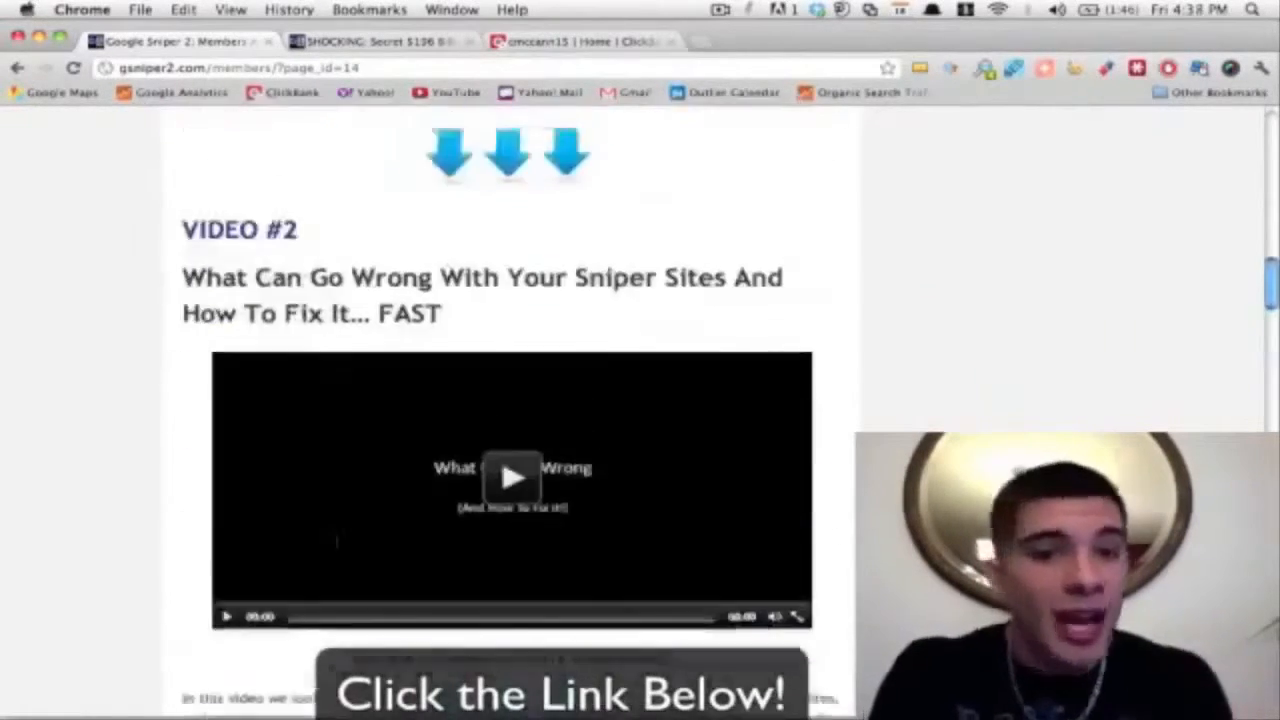
pyautogui.scroll(3)
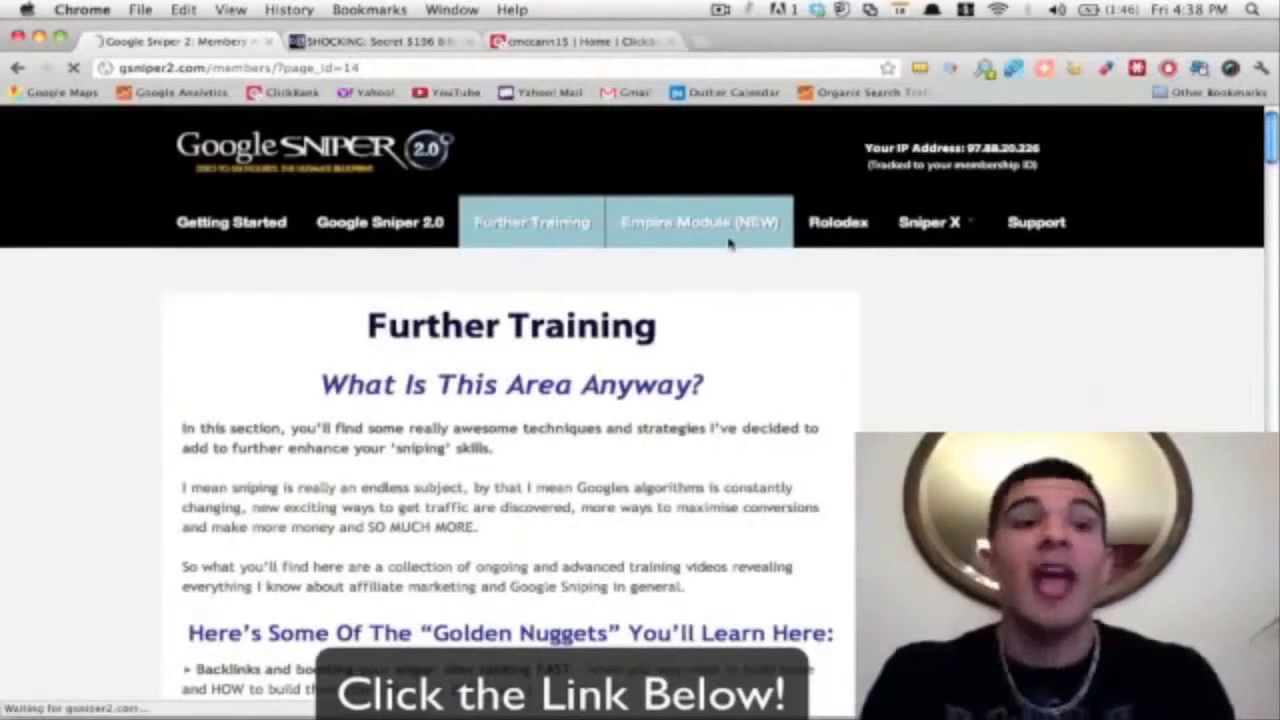
# Step: Open Empire Module (NEW) and browse its welcome and Outsourcing Blueprint videos
pyautogui.click(698, 221)
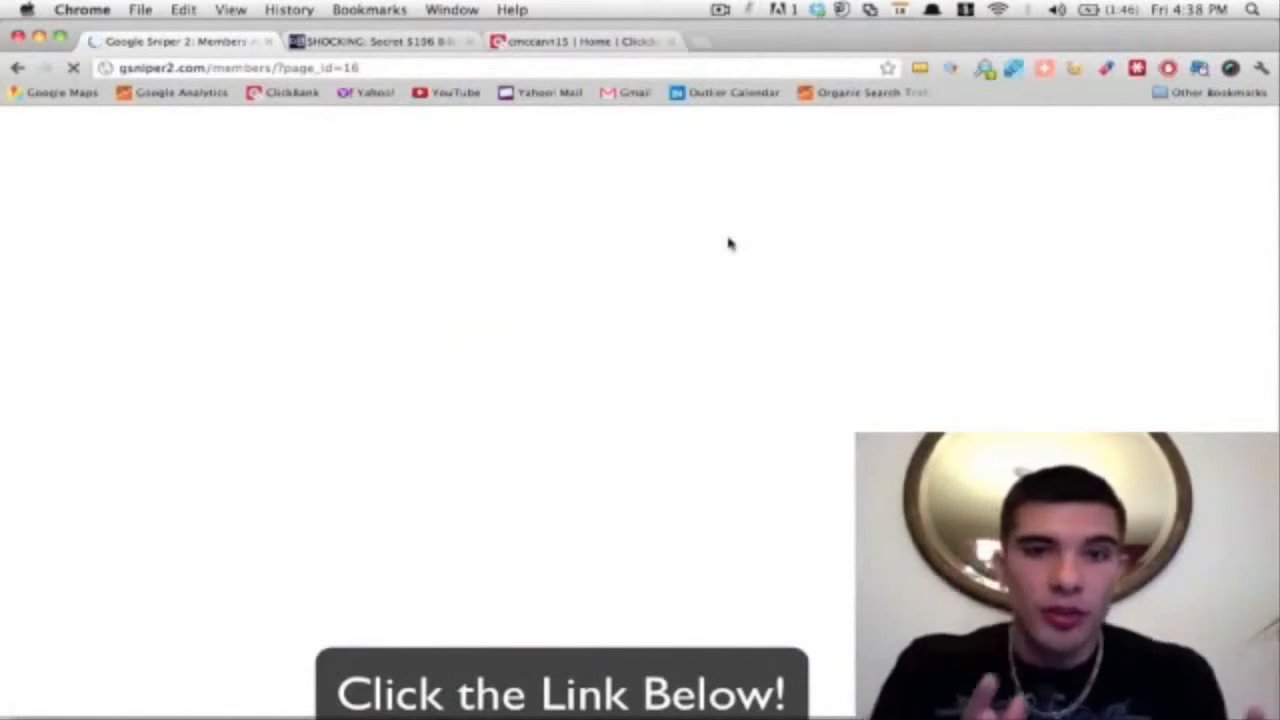
pyautogui.click(698, 221)
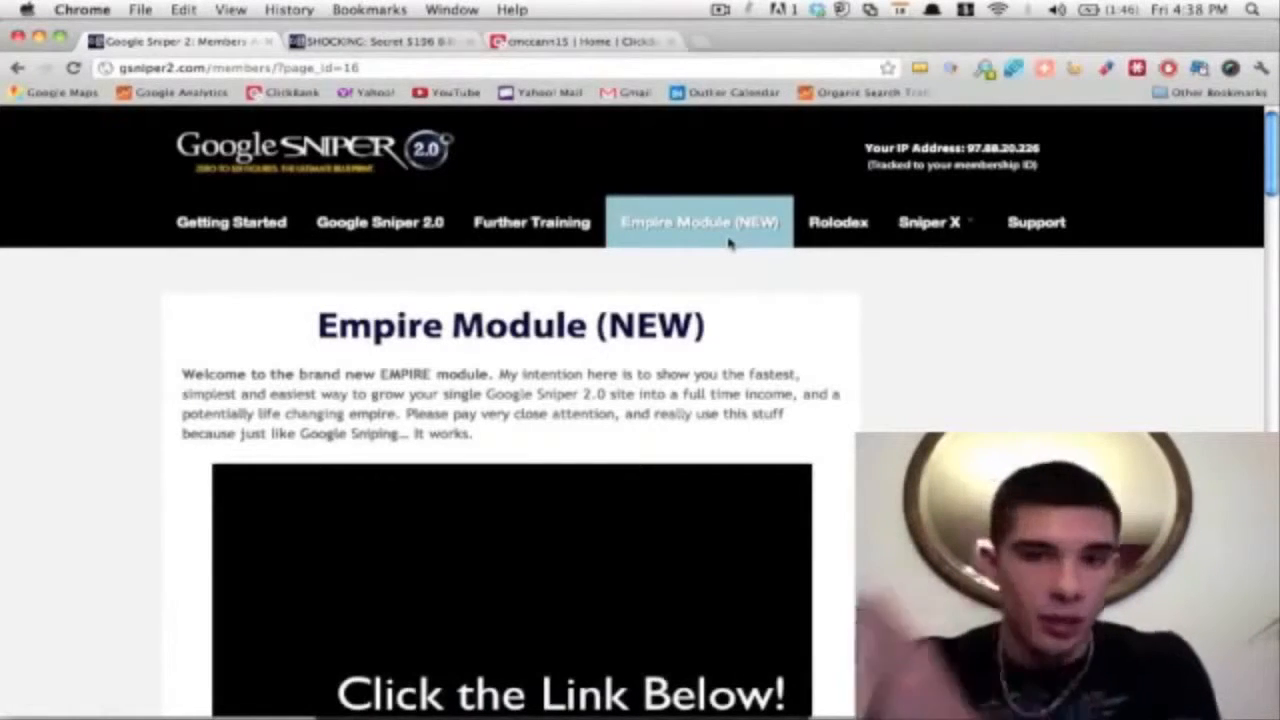
pyautogui.scroll(-3)
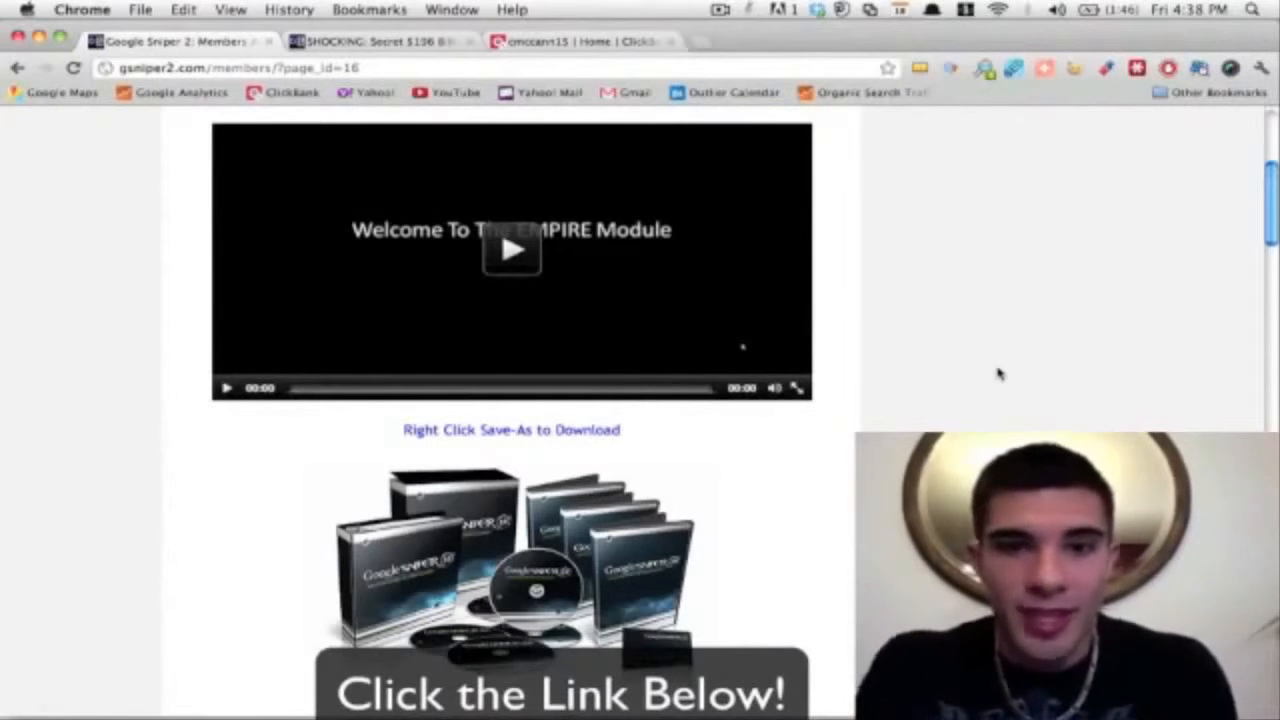
pyautogui.scroll(-3)
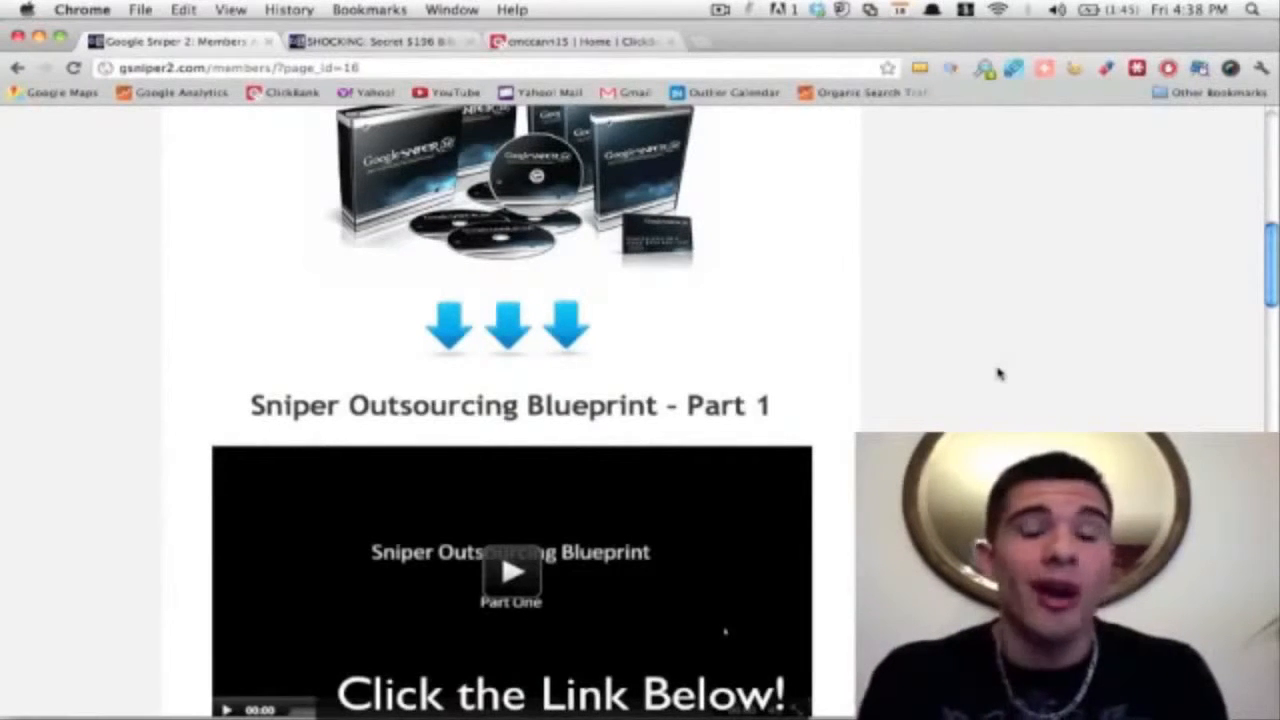
pyautogui.scroll(-3)
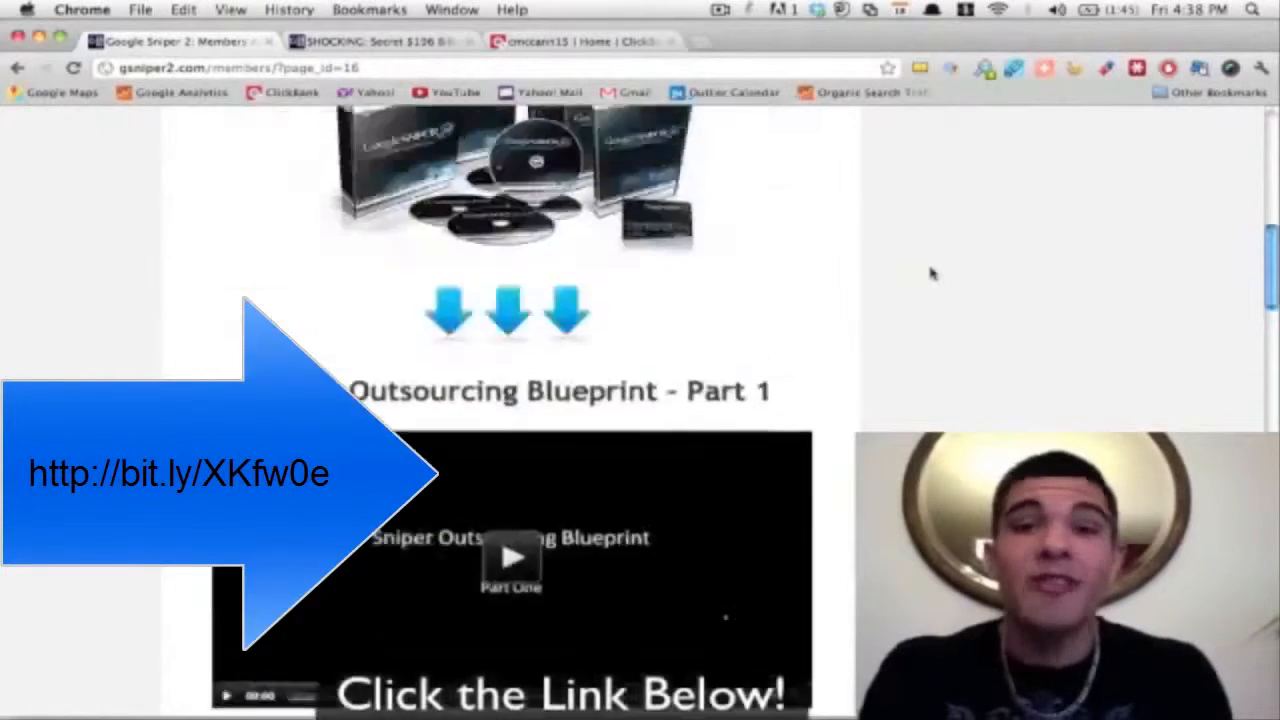
pyautogui.click(698, 221)
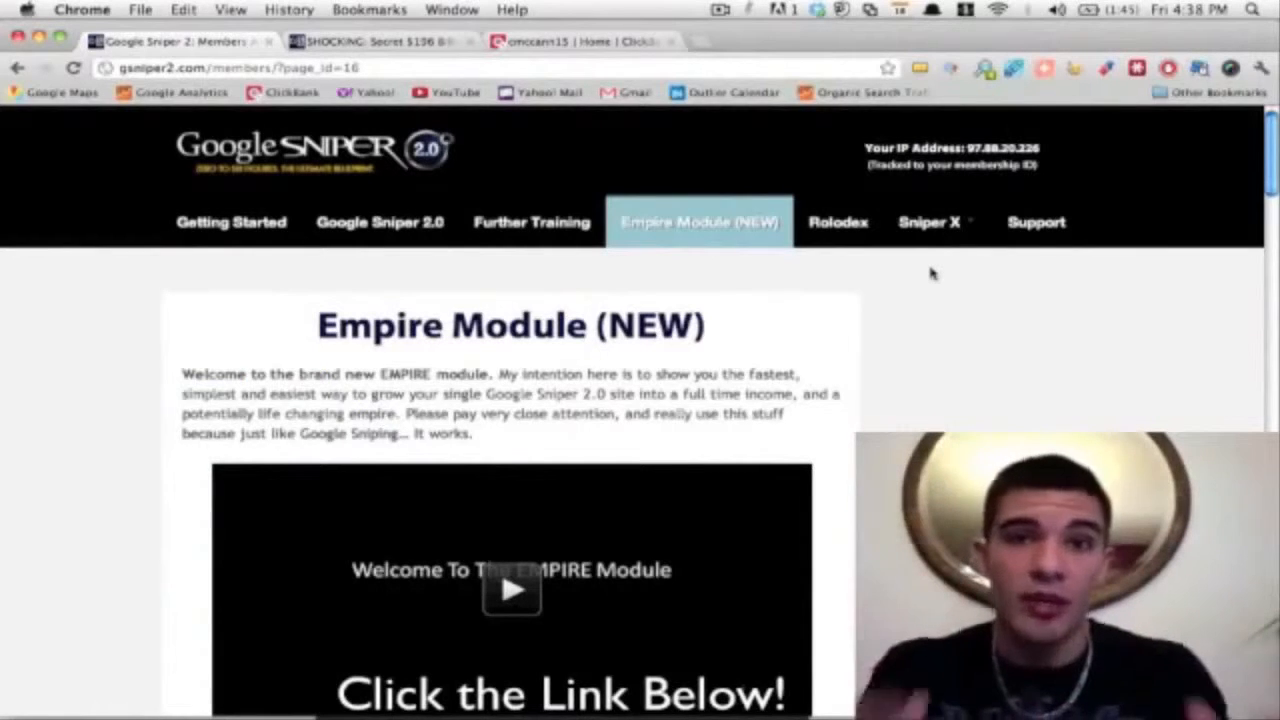
pyautogui.click(838, 221)
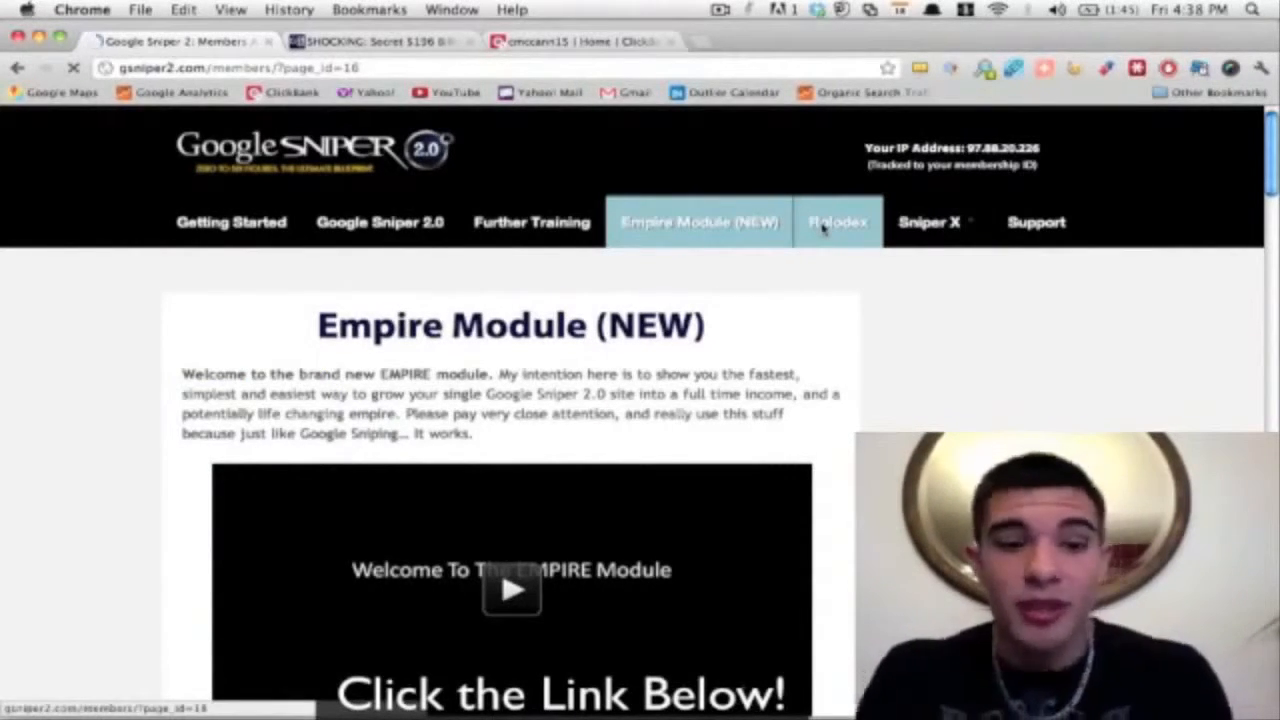
# Step: Browse the Rolodex listings for Hosting, Tools & Resources and Outsourcing Hubs
pyautogui.click(837, 221)
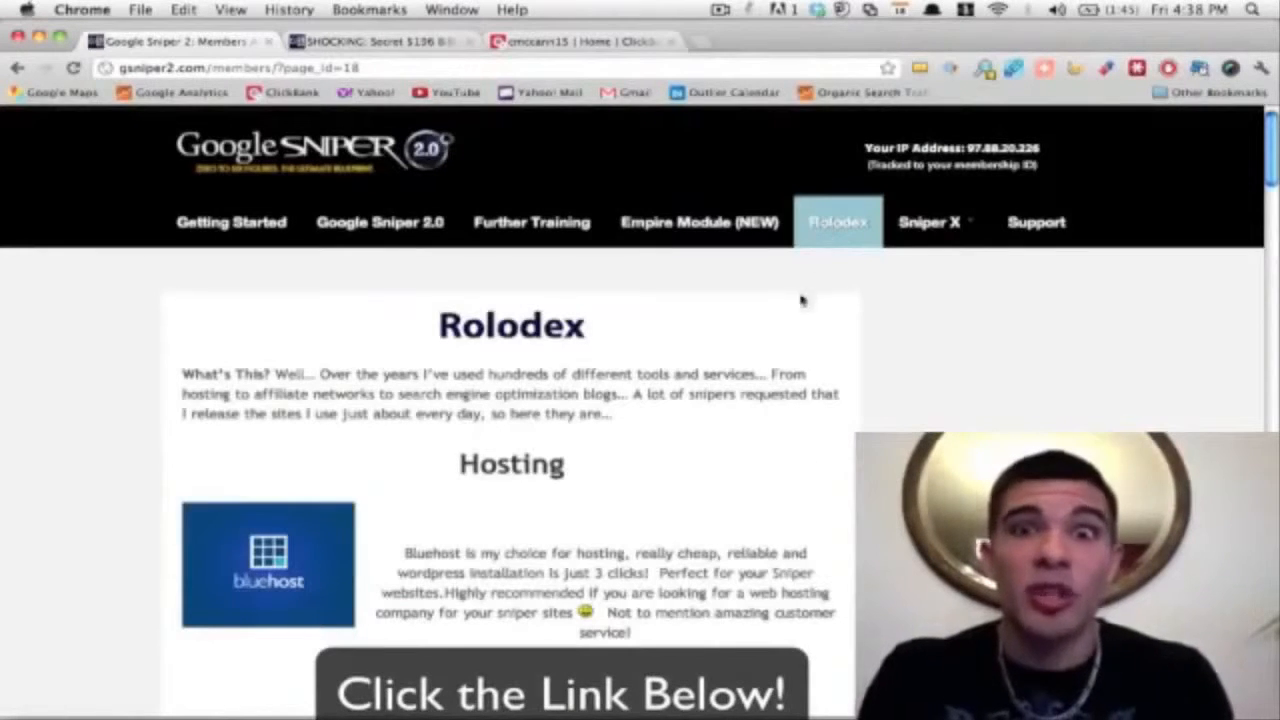
pyautogui.scroll(-3)
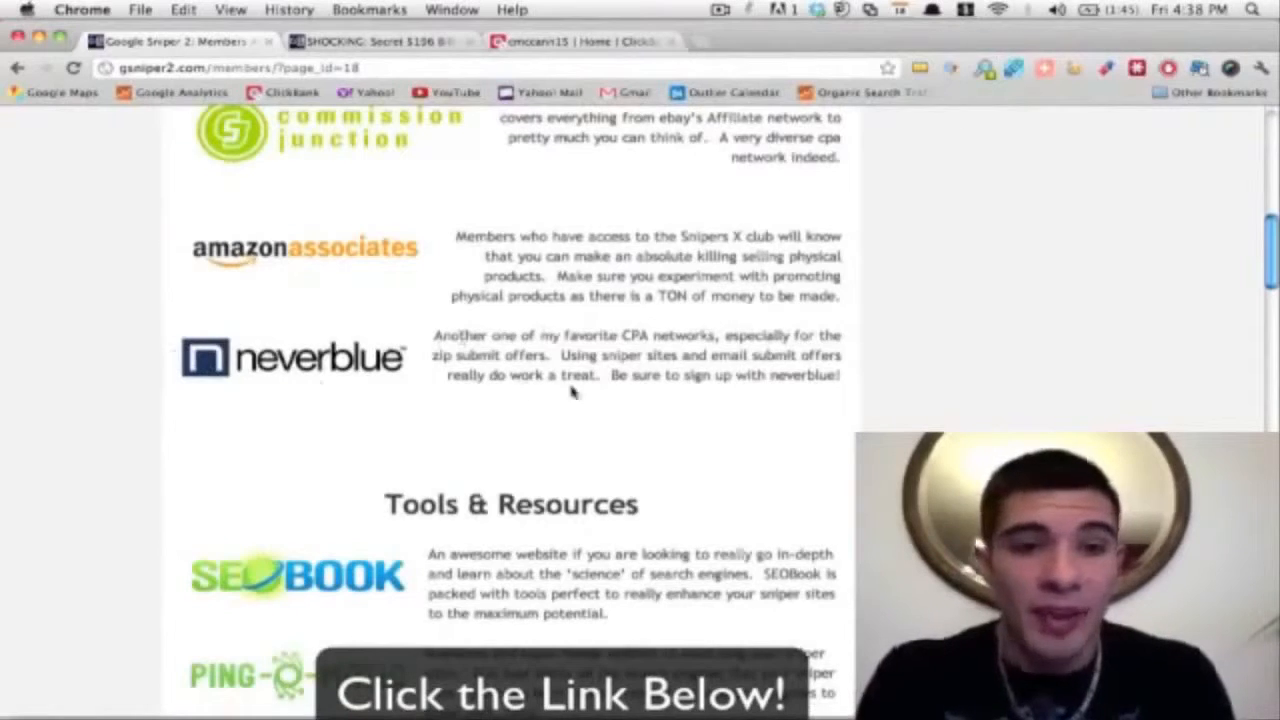
pyautogui.scroll(-3)
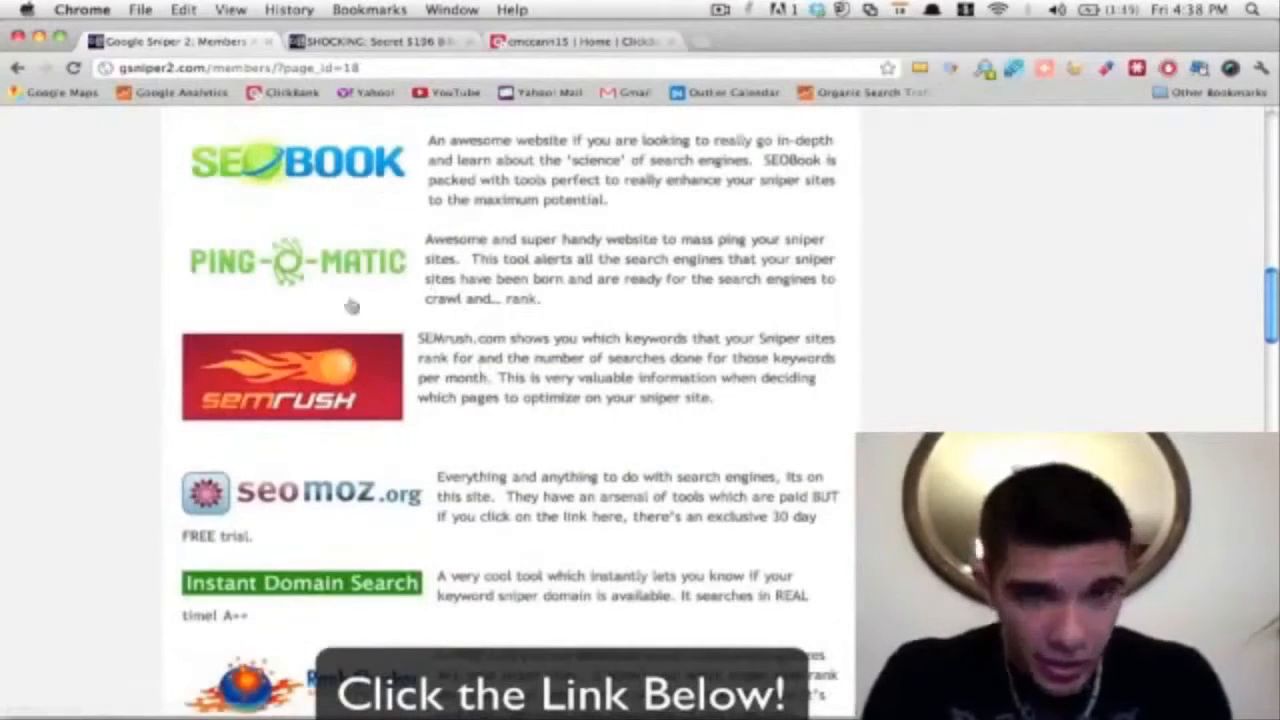
pyautogui.scroll(-3)
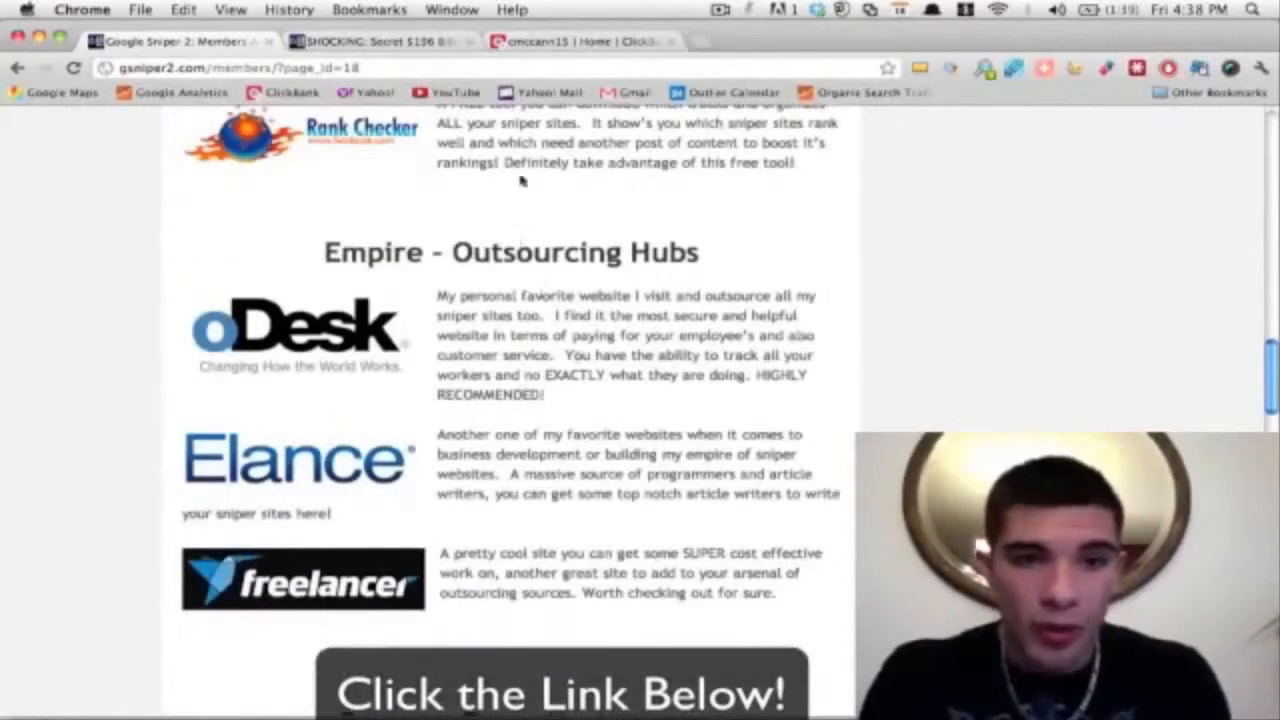
pyautogui.scroll(-3)
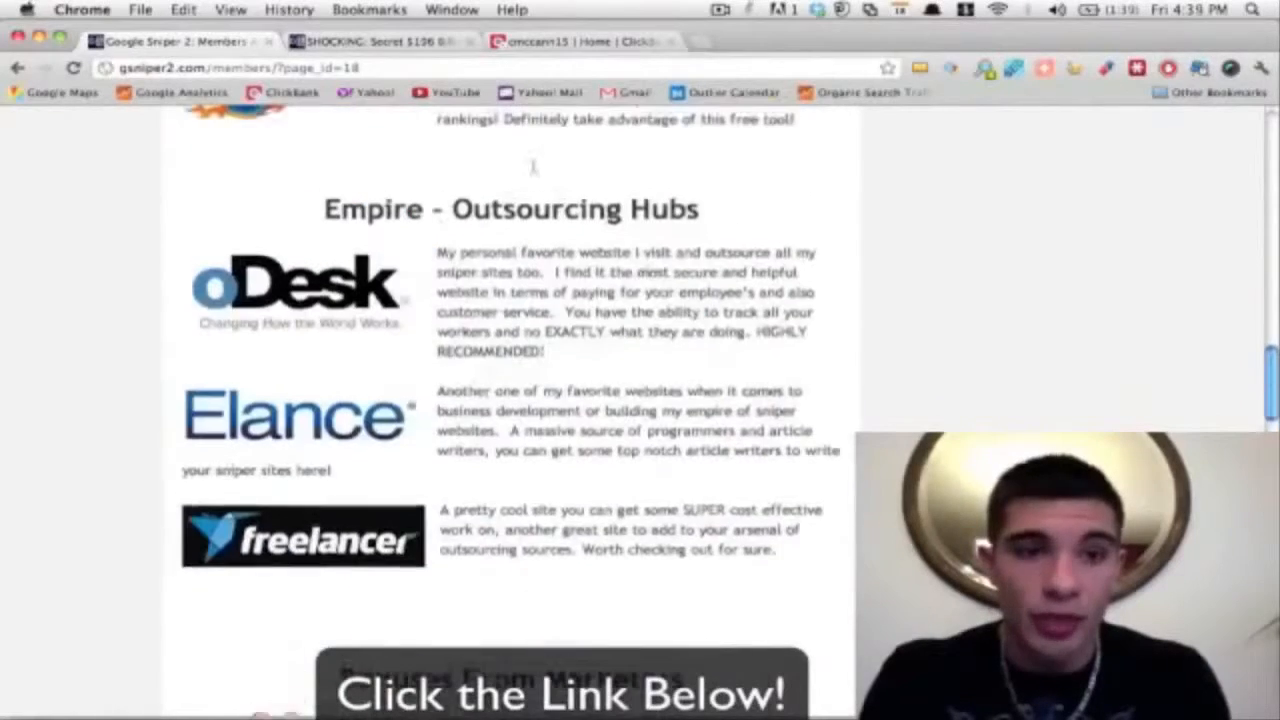
pyautogui.scroll(-3)
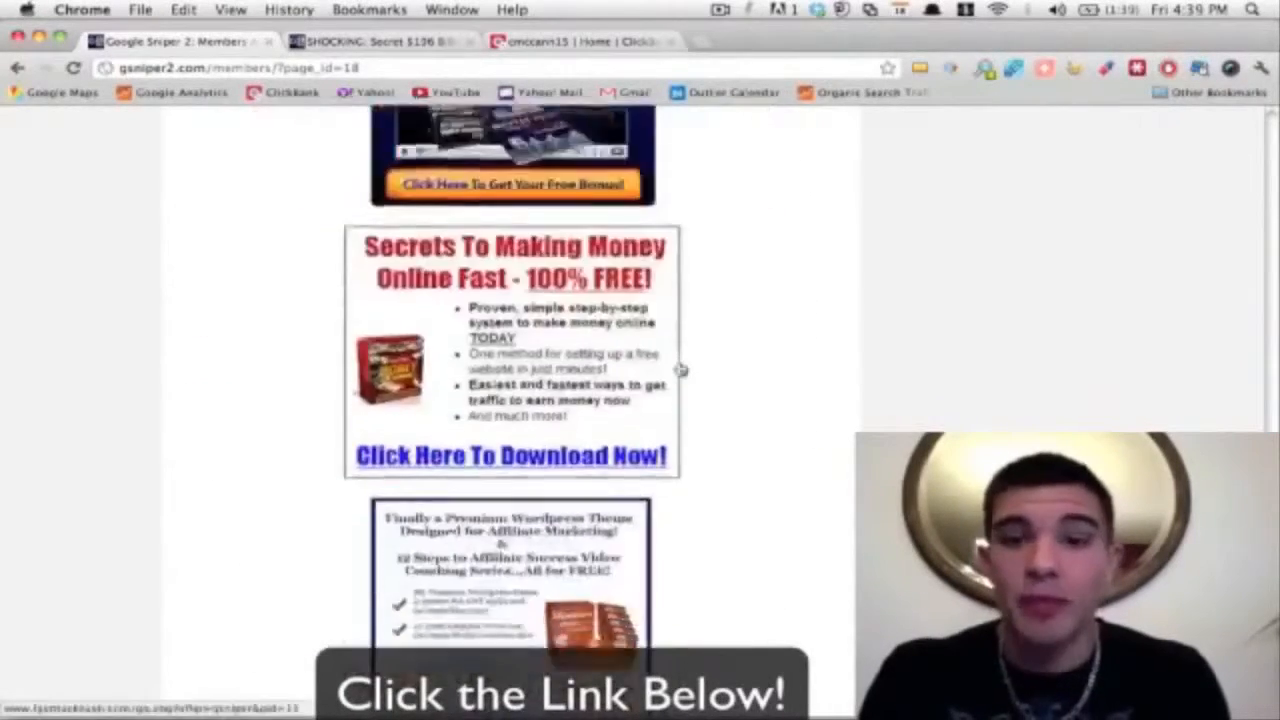
pyautogui.click(838, 221)
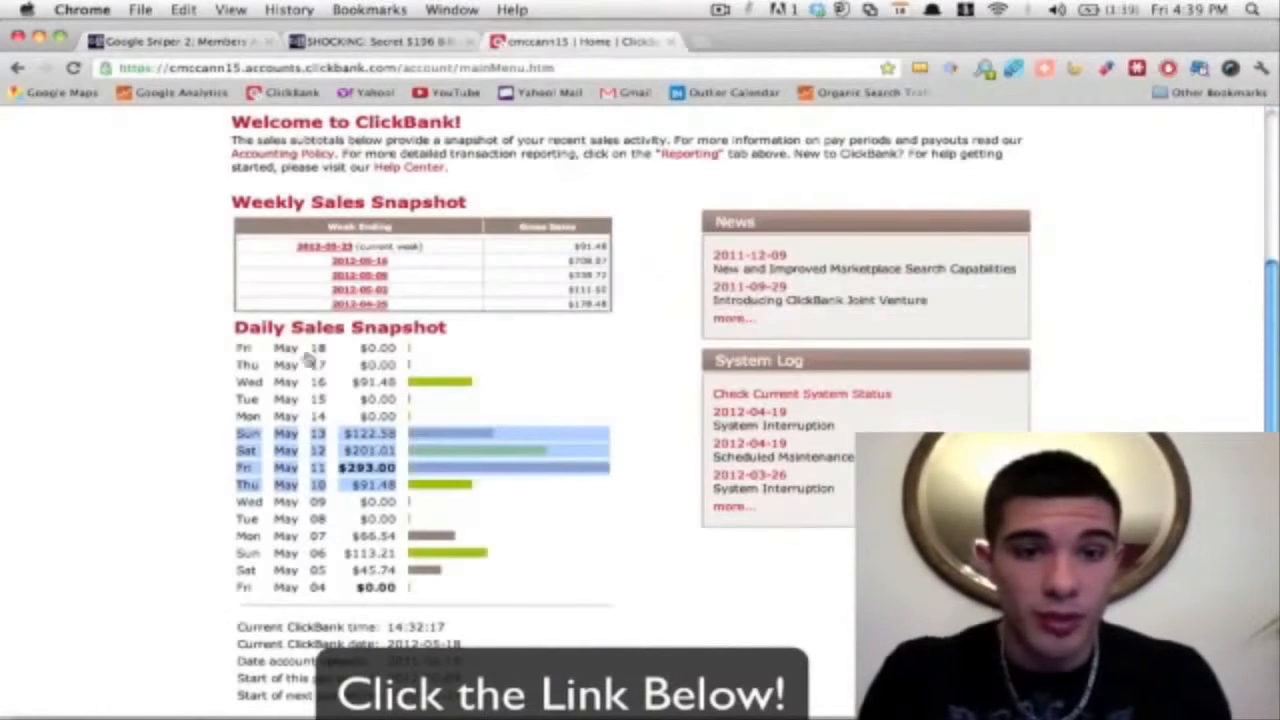
pyautogui.moveTo(430, 202)
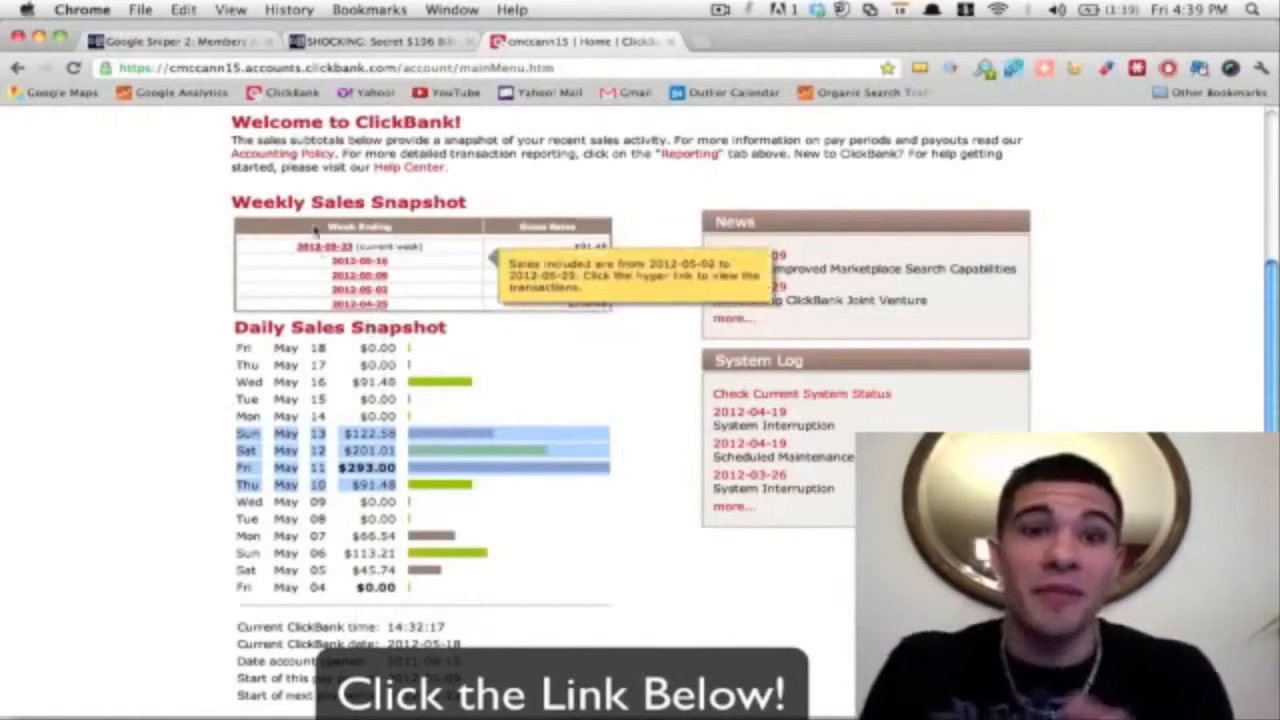
# Step: Return to the Google Sniper members area tab
pyautogui.click(180, 41)
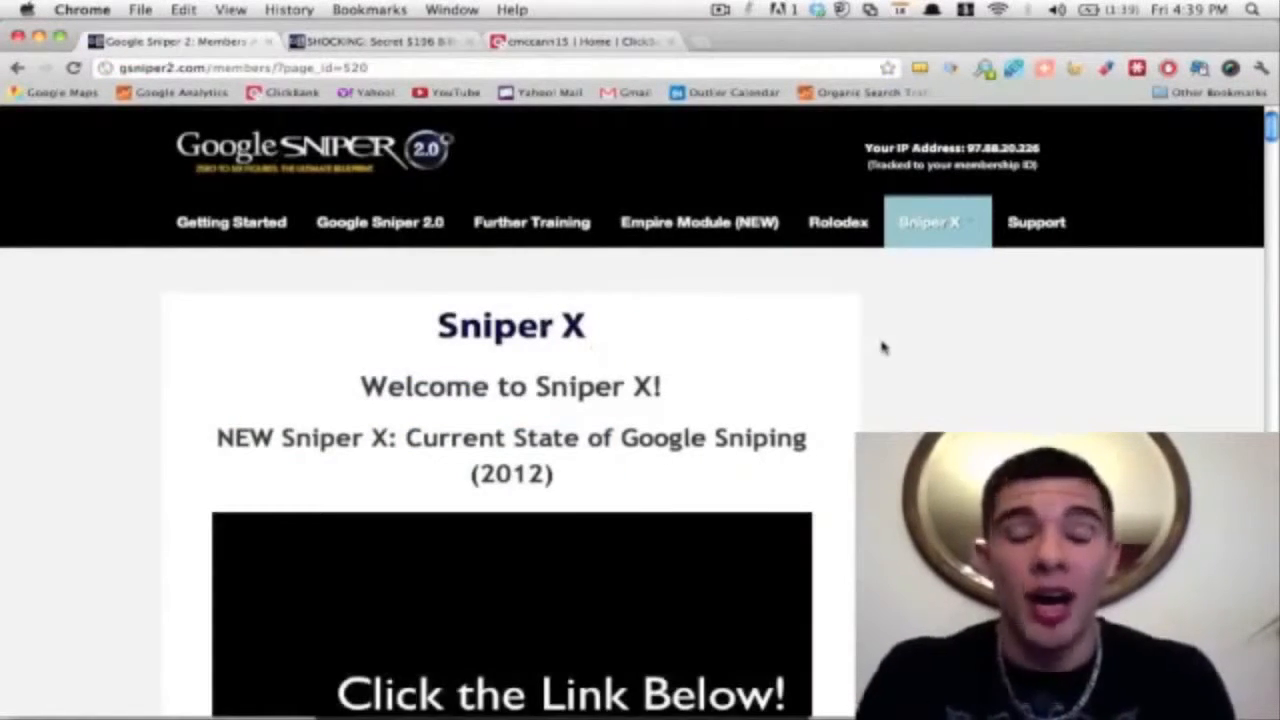
# Step: Scroll through the Sniper X videos, from keyword spying to obscure research, then back to top
pyautogui.scroll(-3)
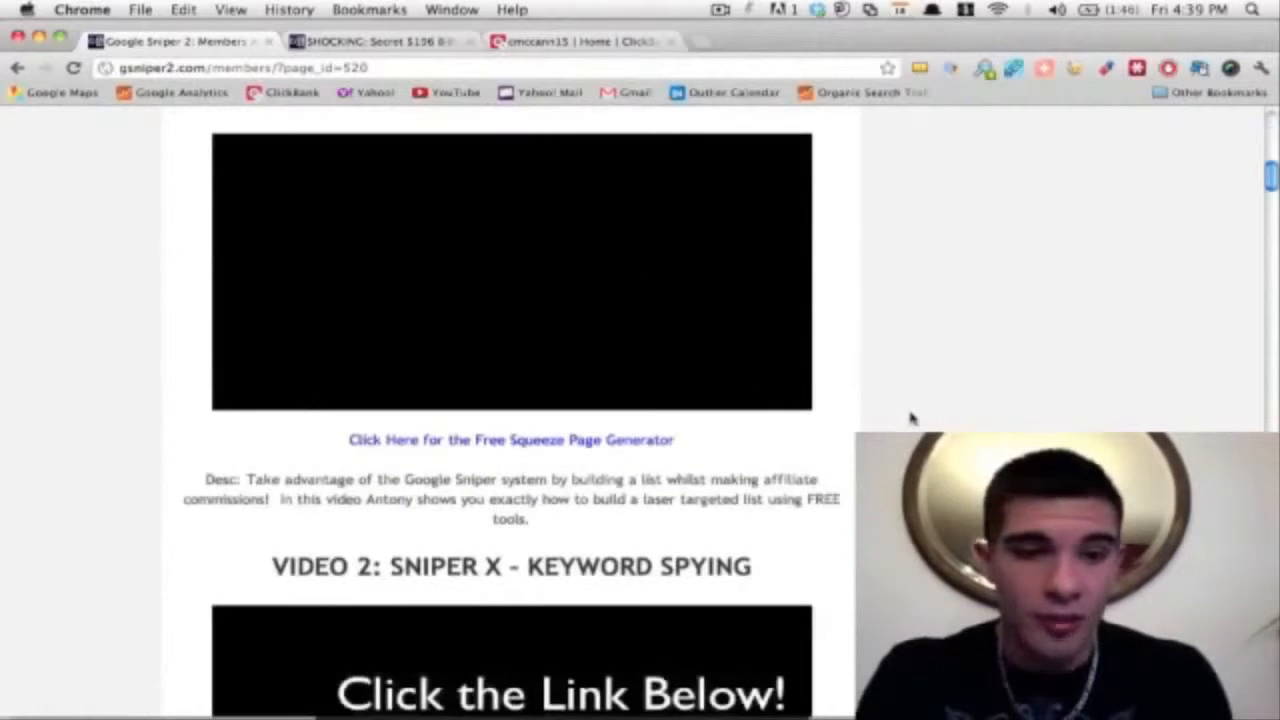
pyautogui.scroll(-3)
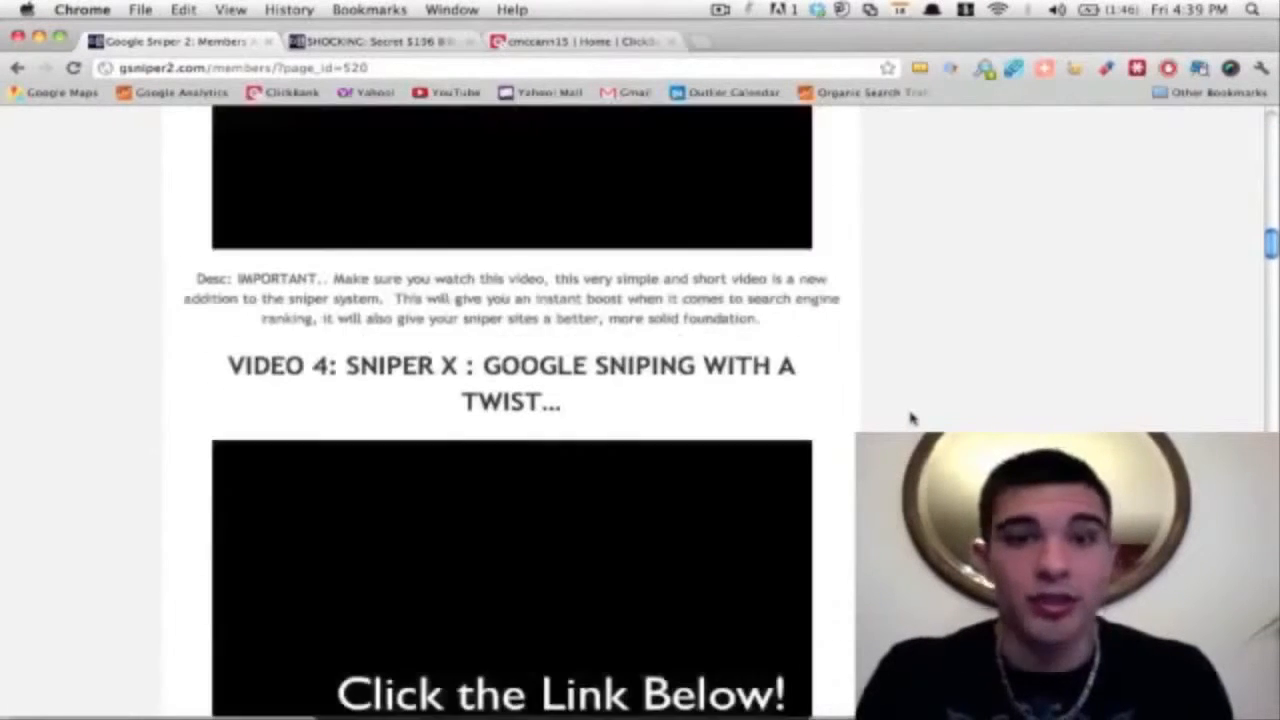
pyautogui.scroll(-3)
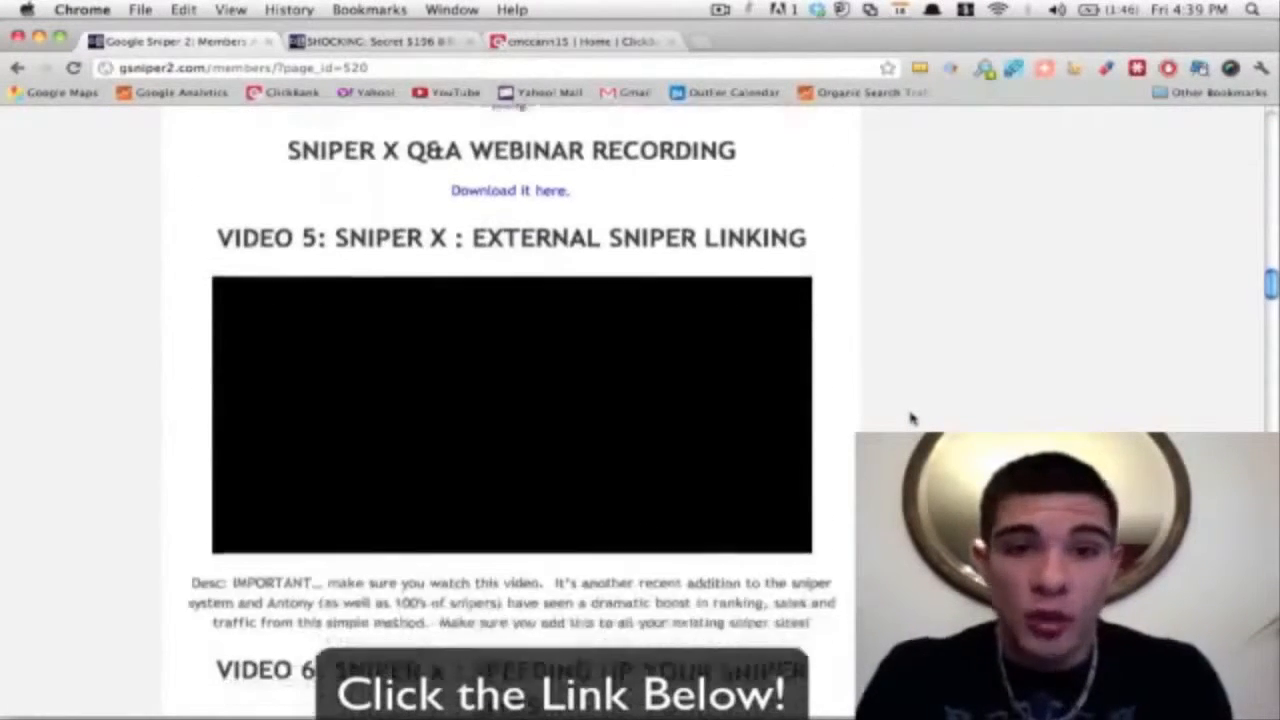
pyautogui.scroll(-3)
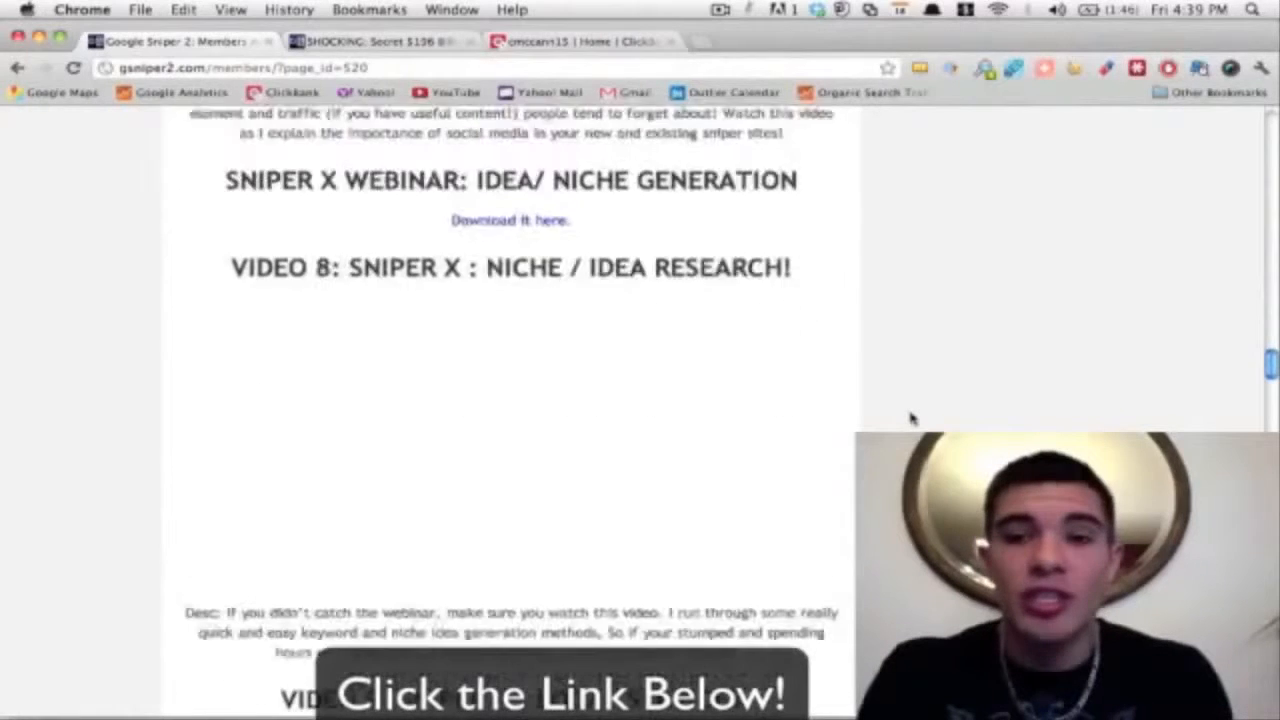
pyautogui.scroll(-3)
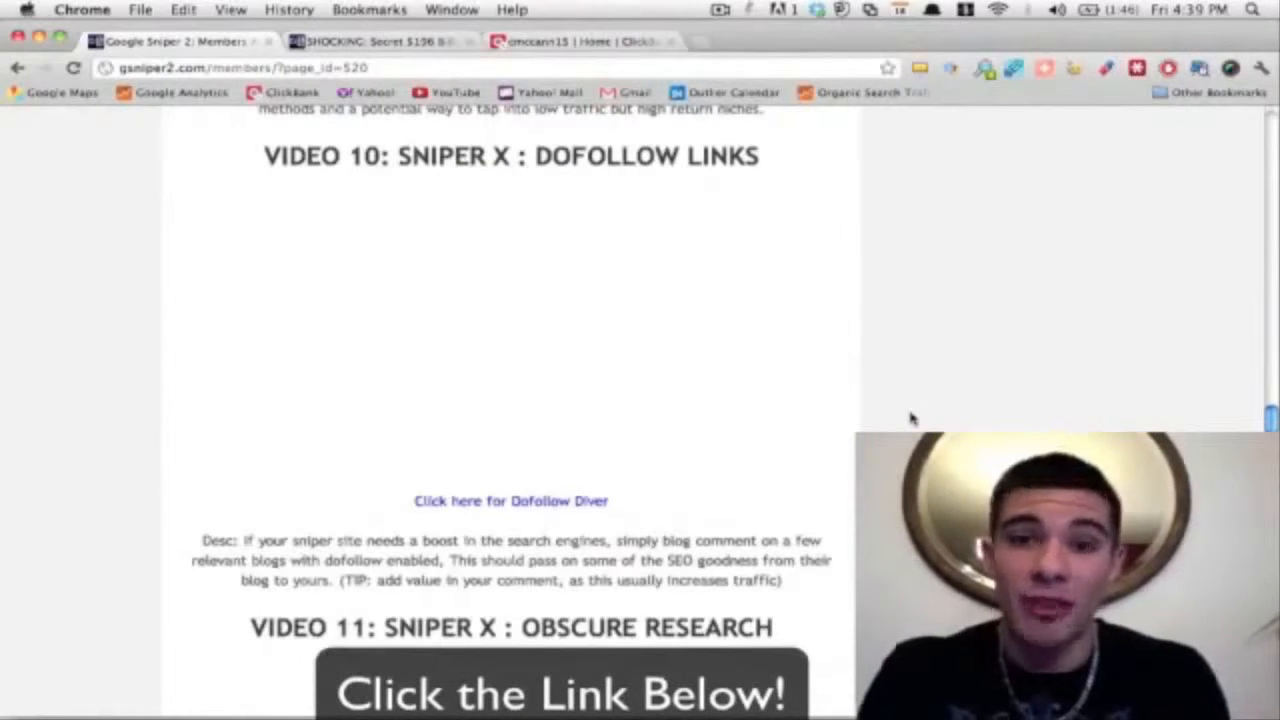
pyautogui.click(934, 221)
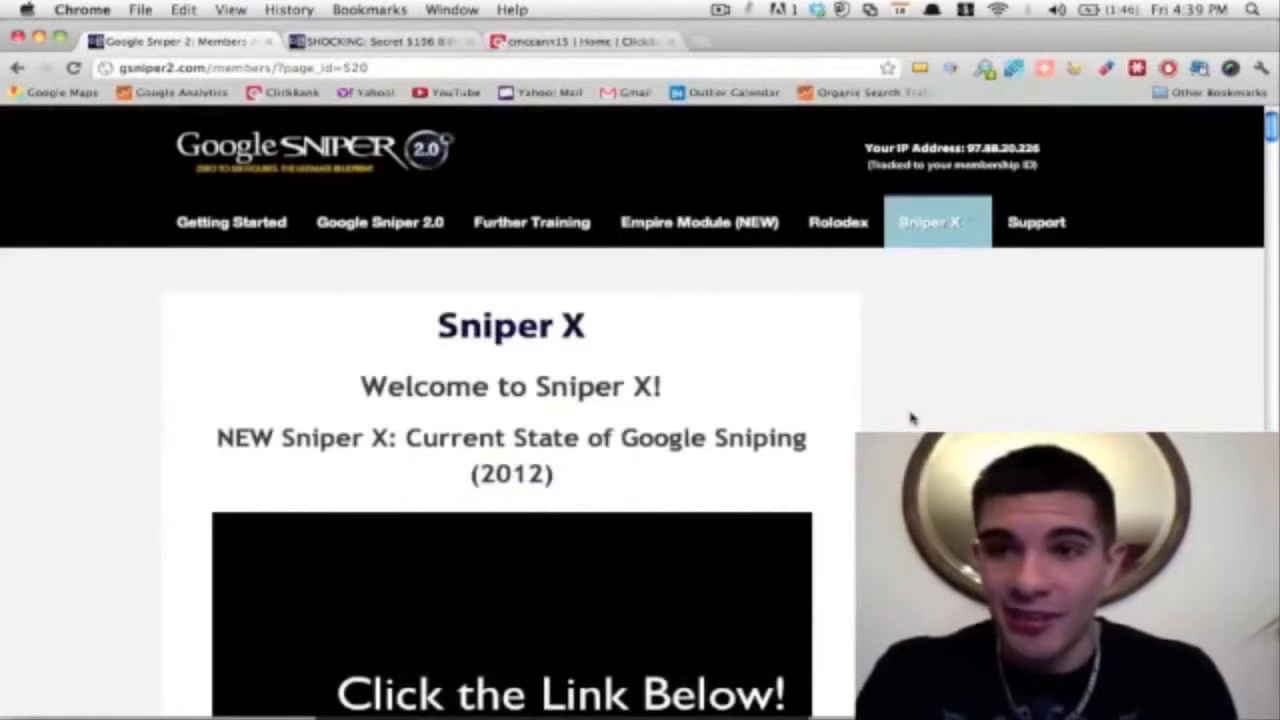
pyautogui.moveTo(1035, 222)
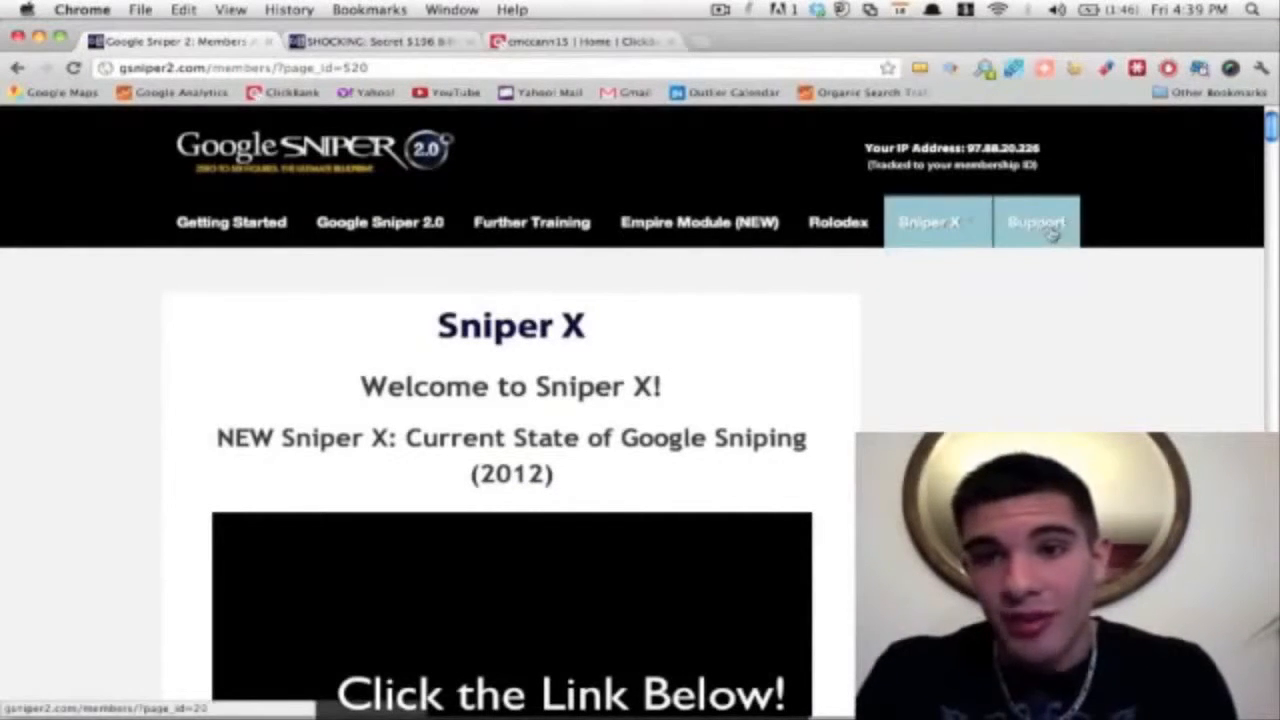
pyautogui.moveTo(920, 330)
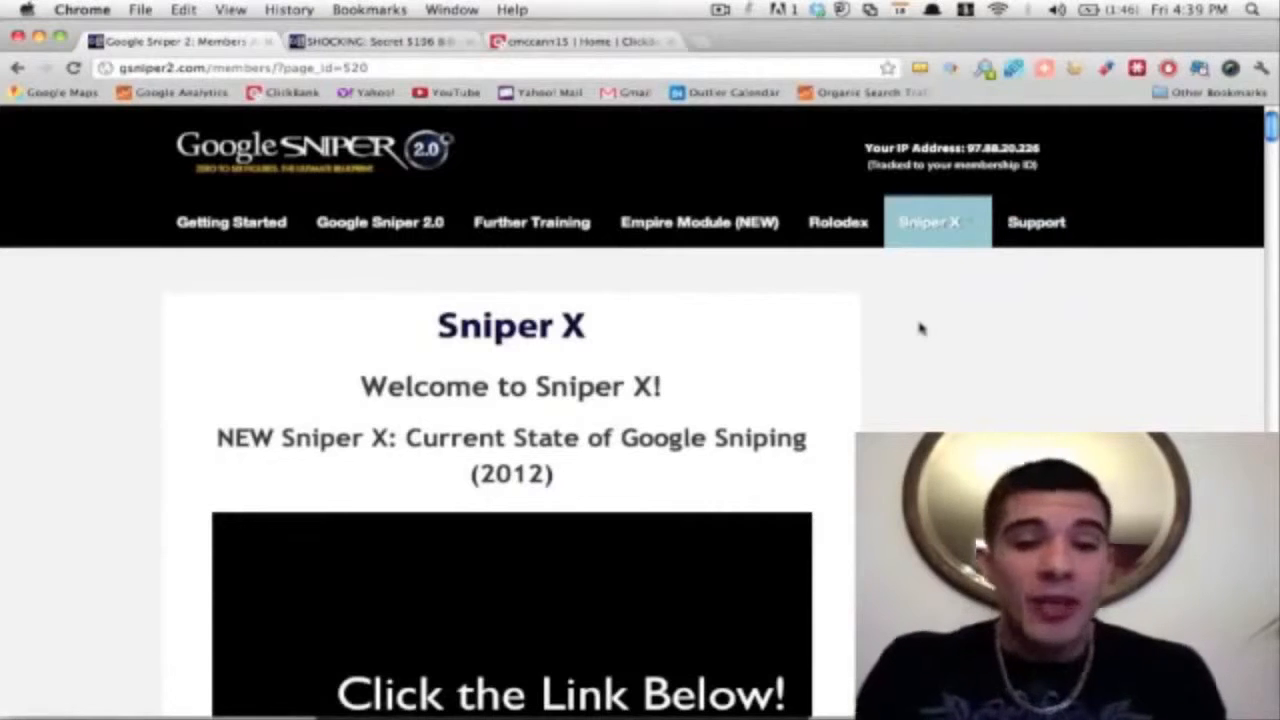